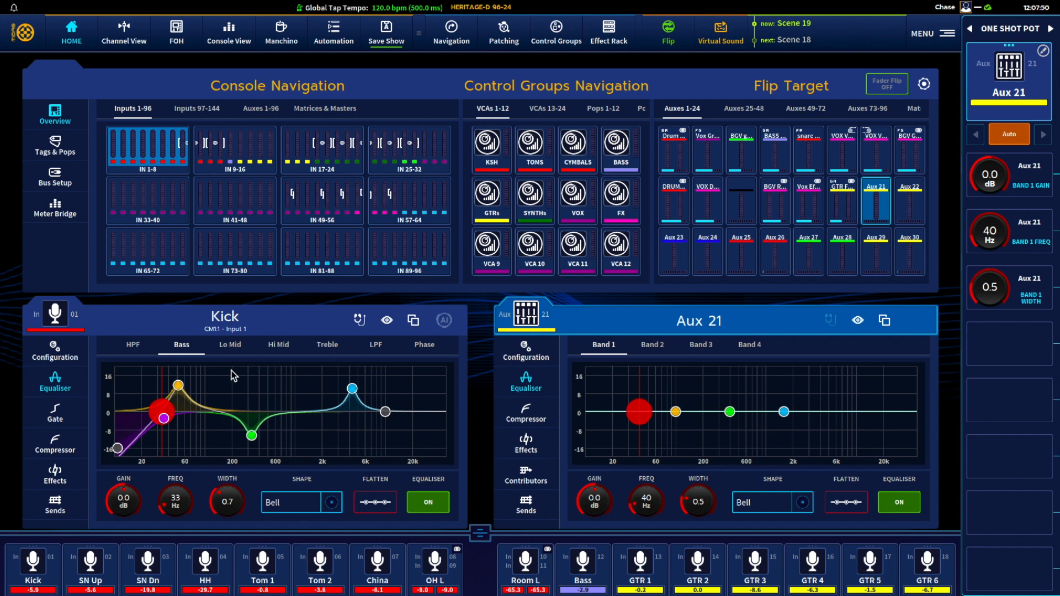
mouse_move(227, 319)
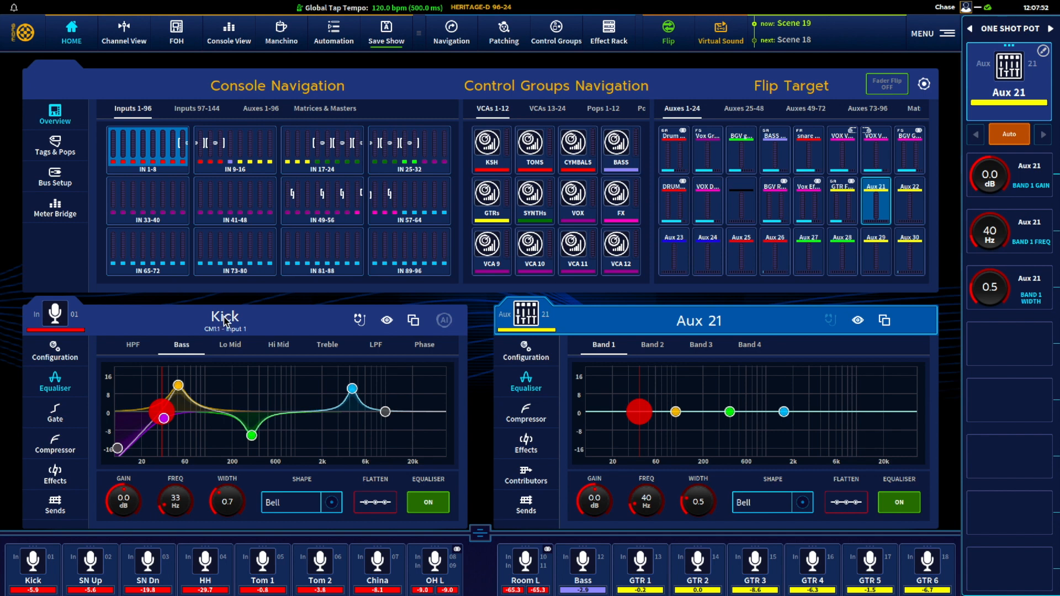
- Review the Kick channel's gate, compressor and EQ, then open its copy/paste panel
click(54, 407)
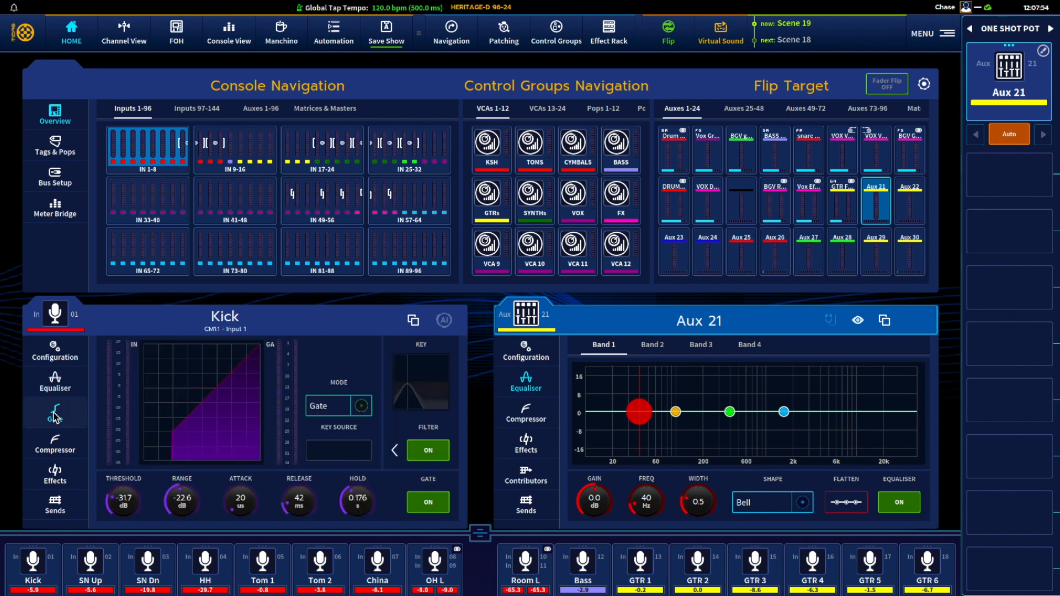
click(54, 443)
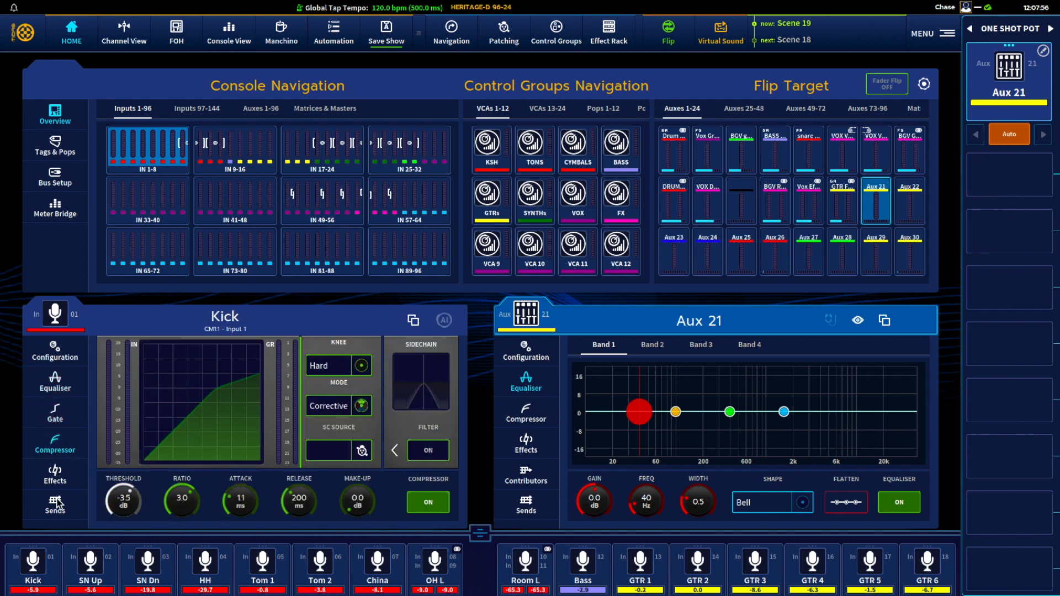
click(55, 380)
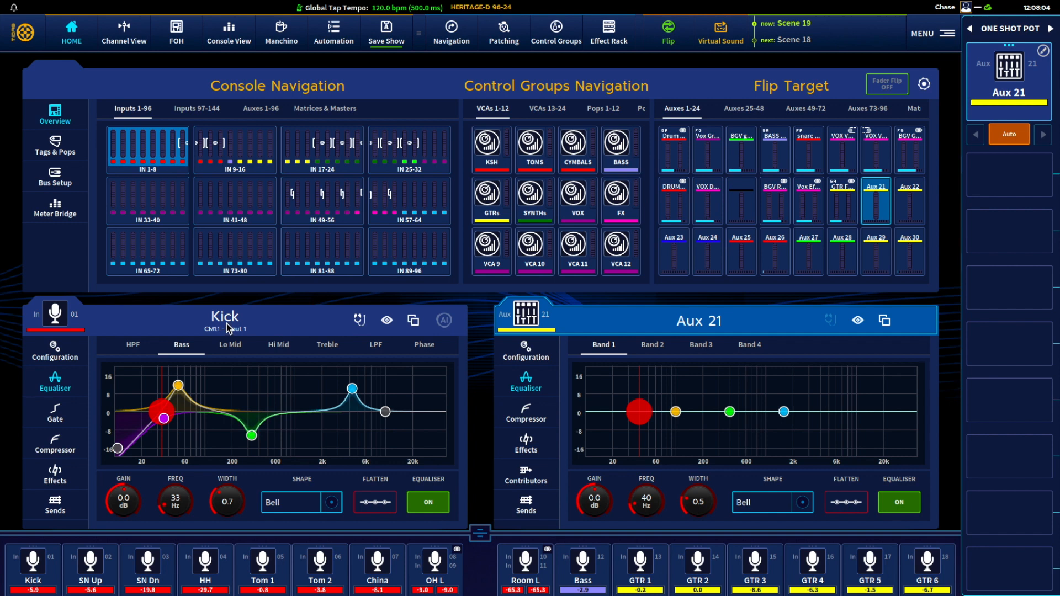
mouse_move(419, 325)
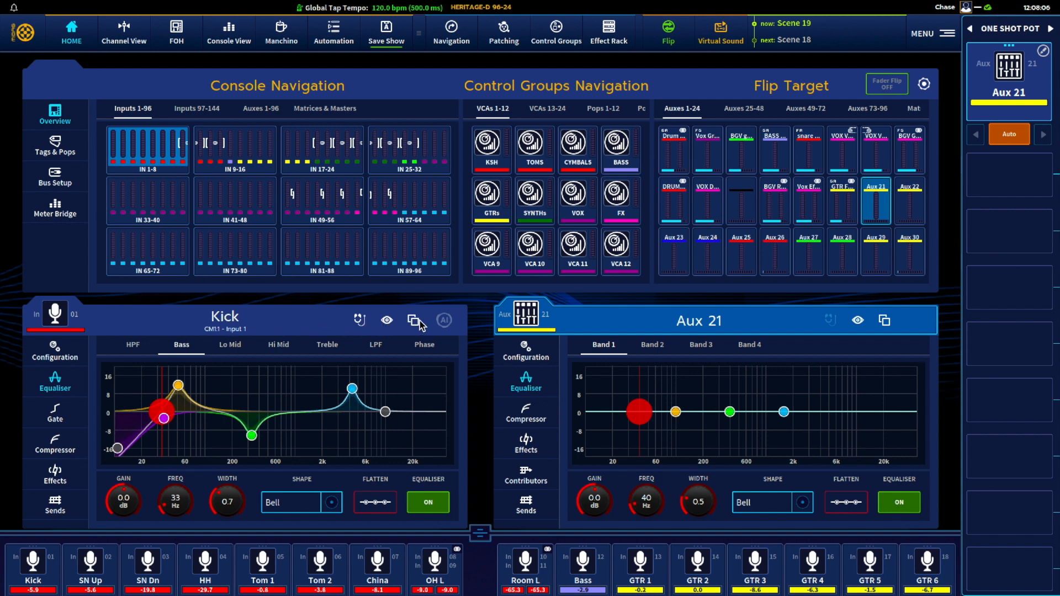
click(413, 320)
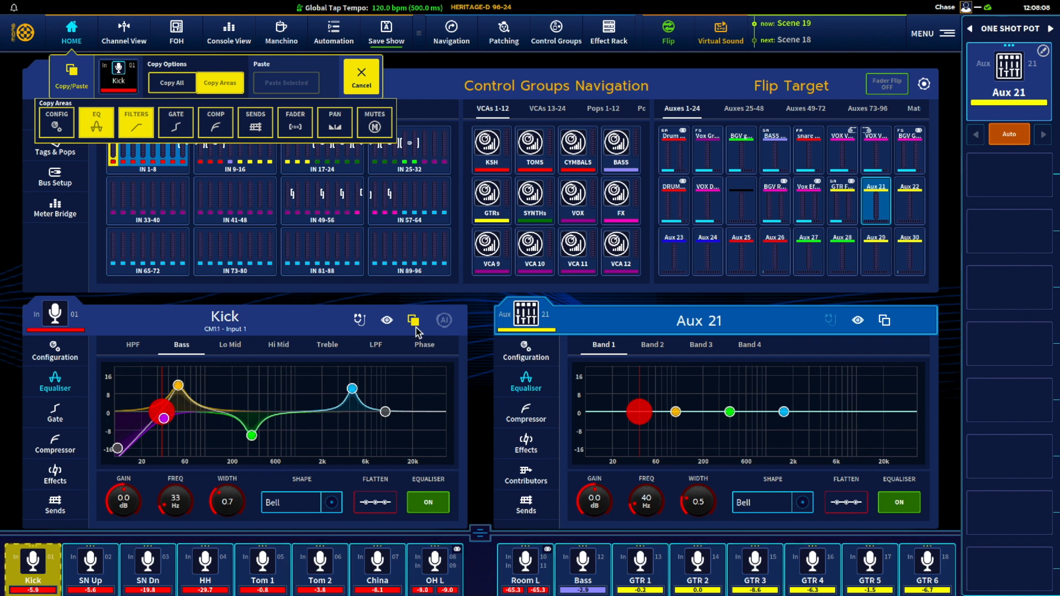
mouse_move(412, 323)
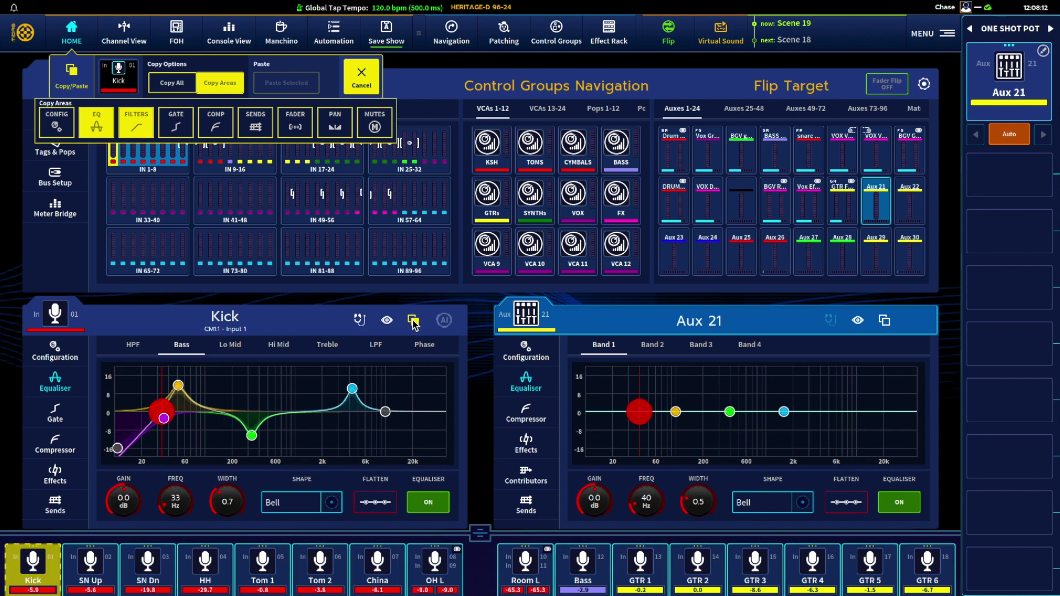
mouse_move(314, 102)
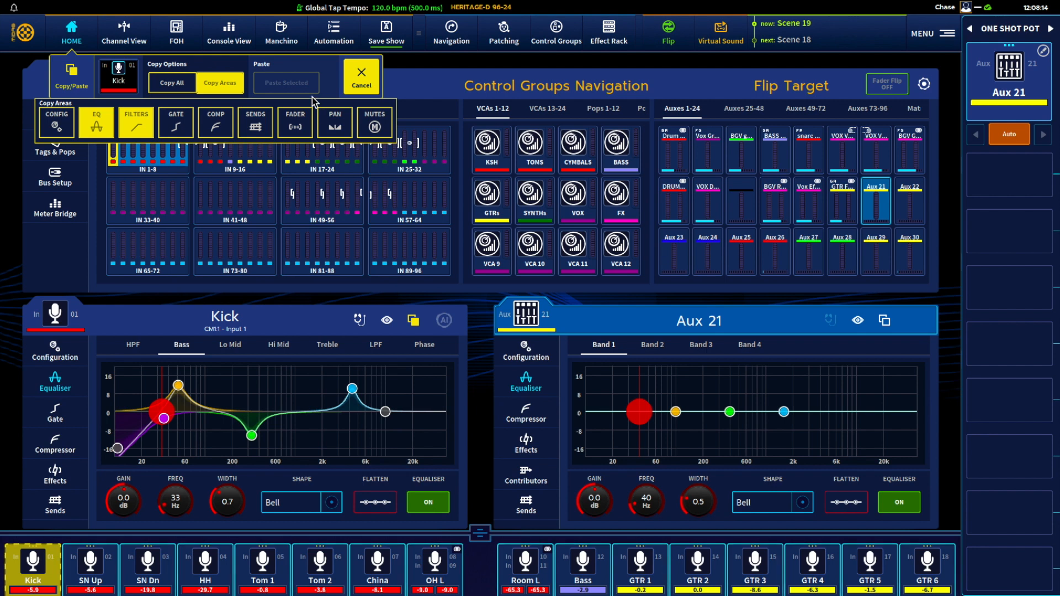
mouse_move(148, 130)
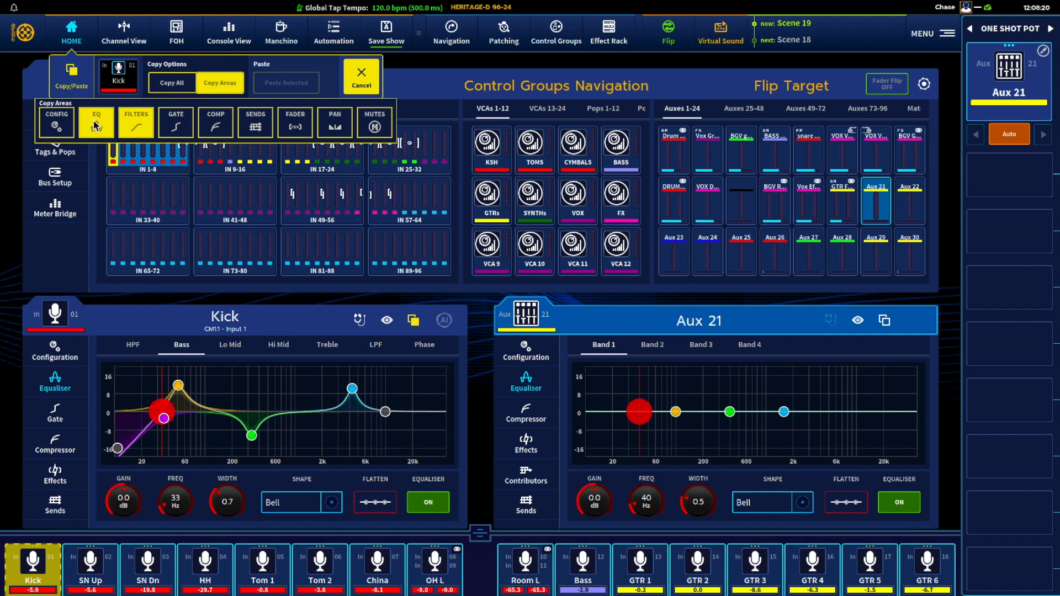
mouse_move(140, 127)
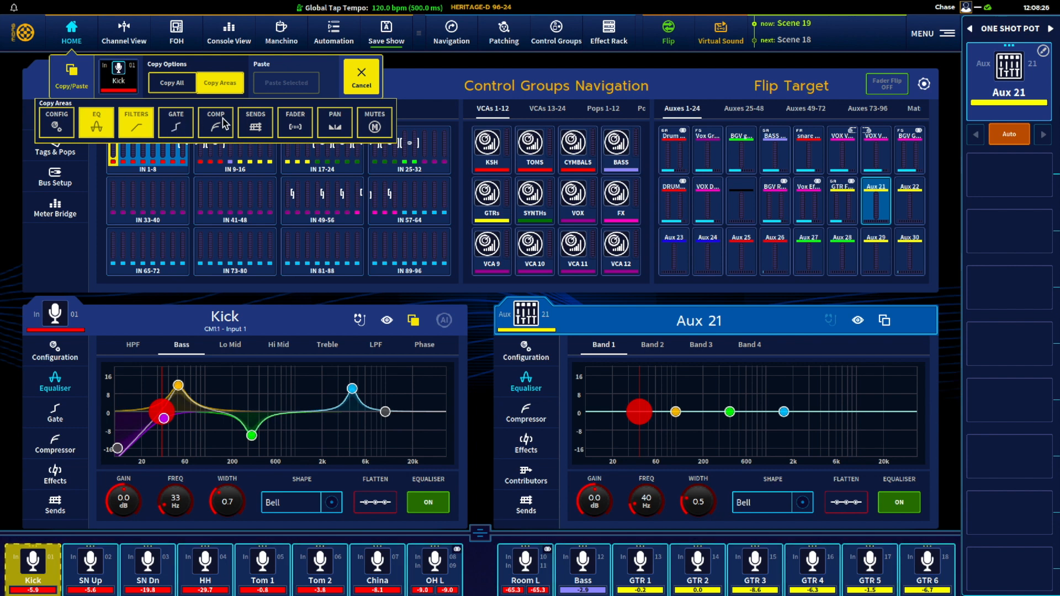
mouse_move(336, 133)
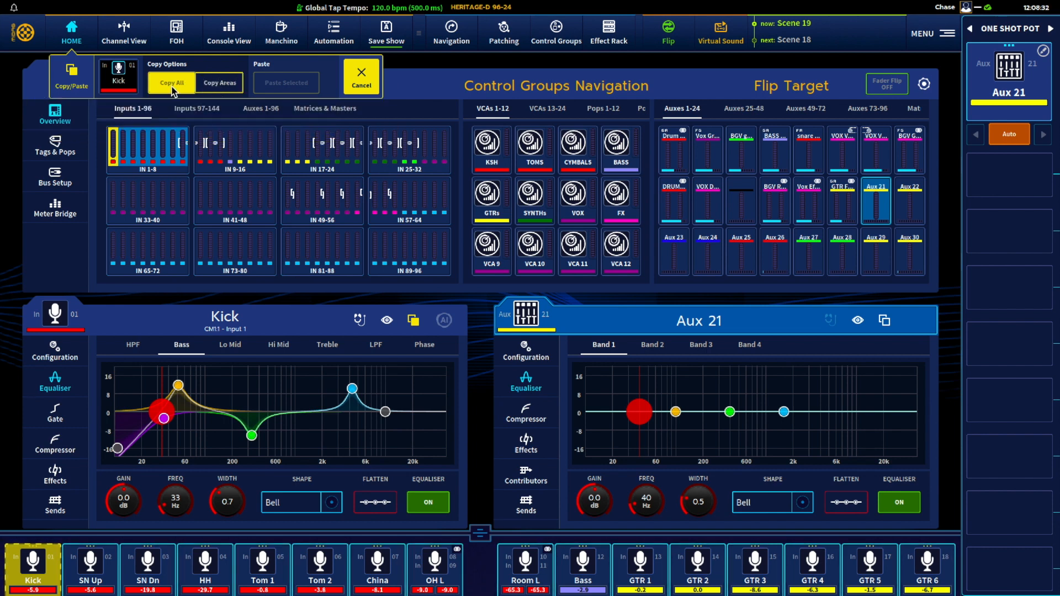
mouse_move(191, 101)
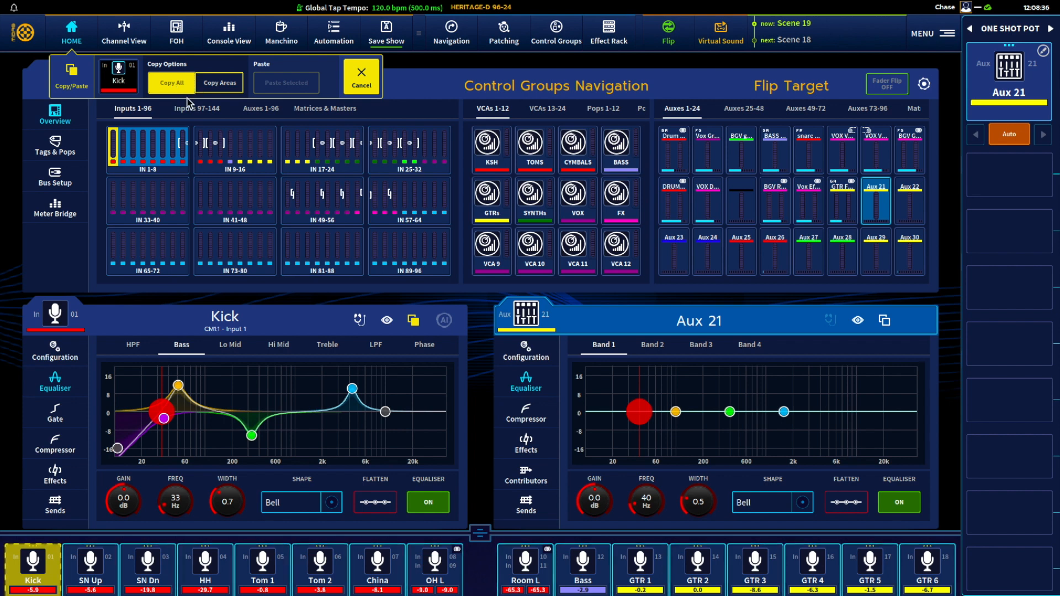
- Bring up bank IN 65-72, paste the Kick settings onto input 65, and close the panel
click(147, 250)
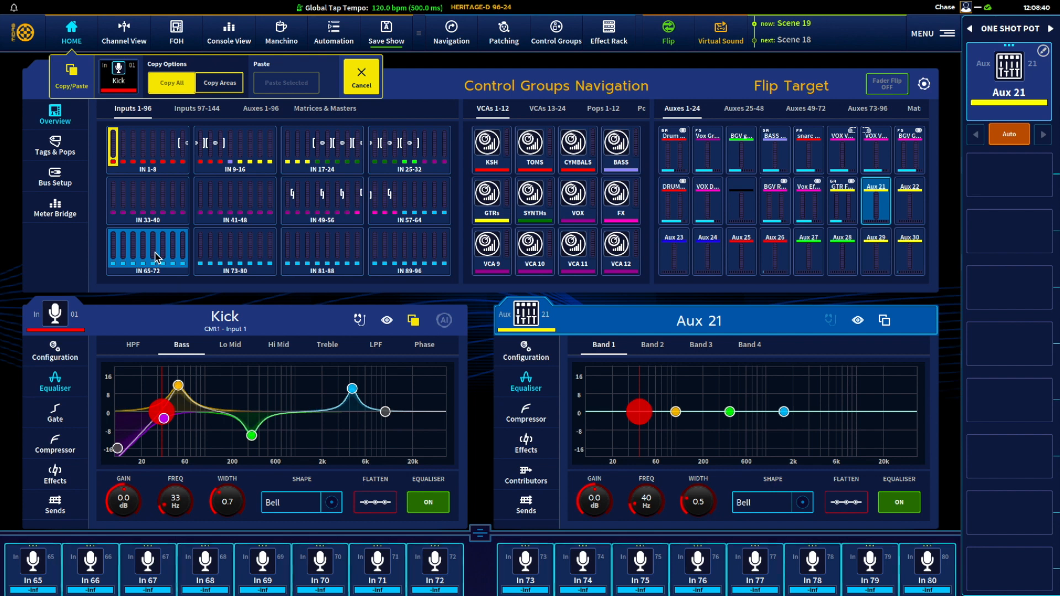
mouse_move(206, 180)
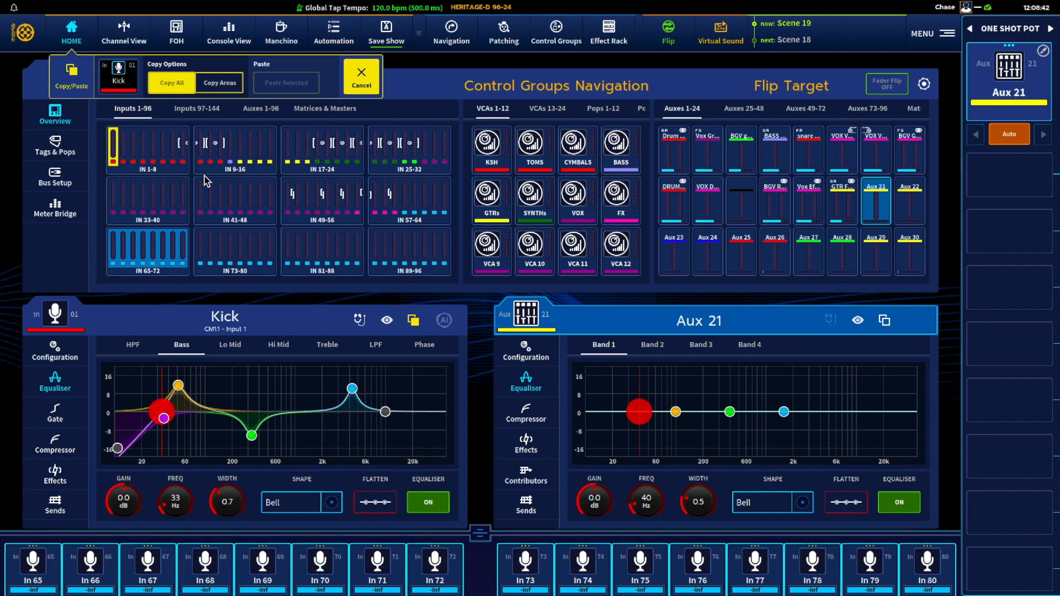
mouse_move(120, 174)
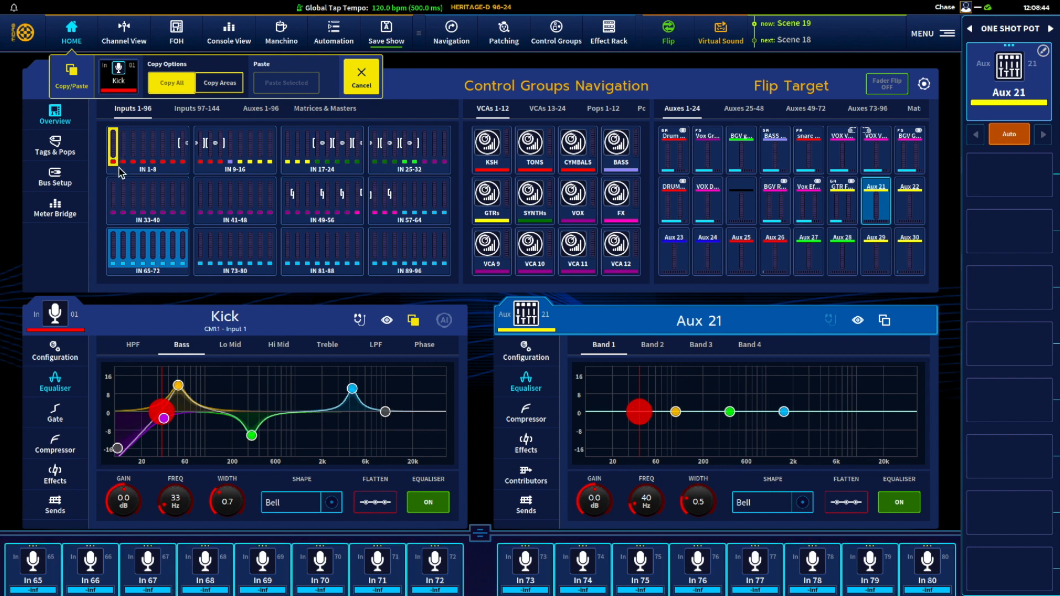
mouse_move(42, 563)
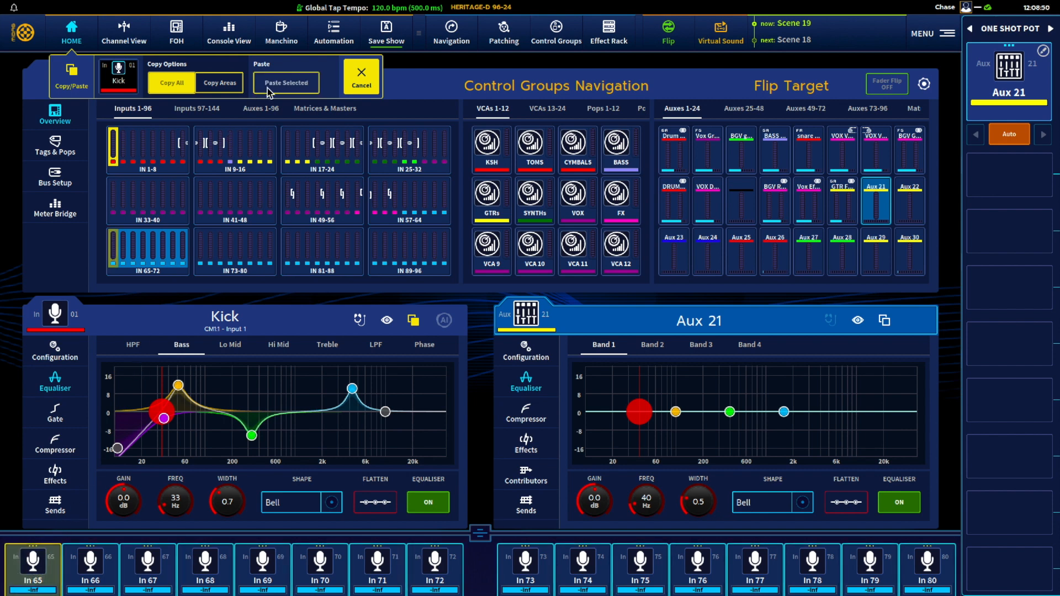
click(285, 83)
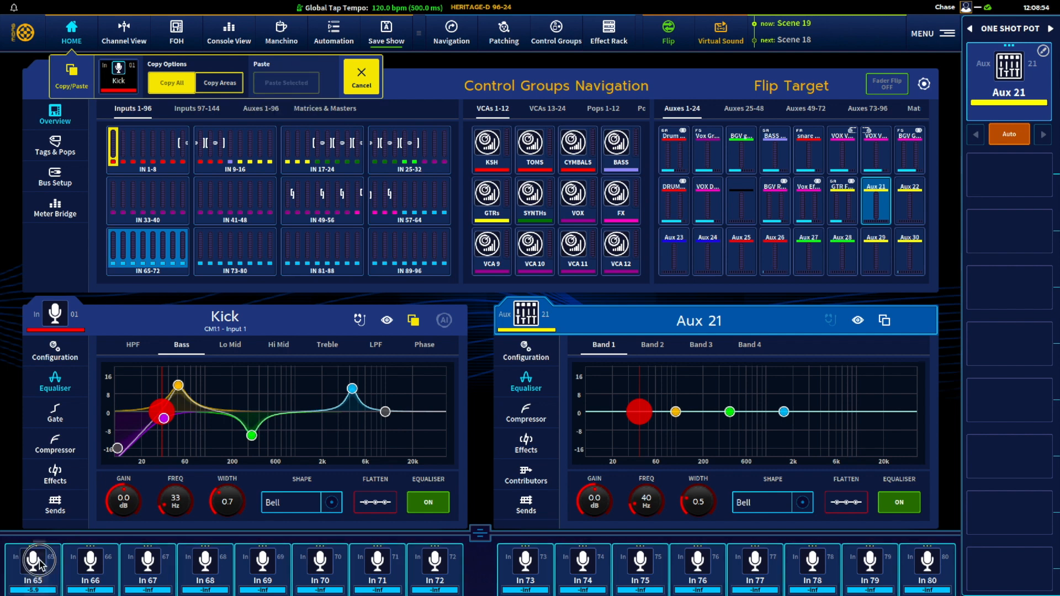
click(361, 75)
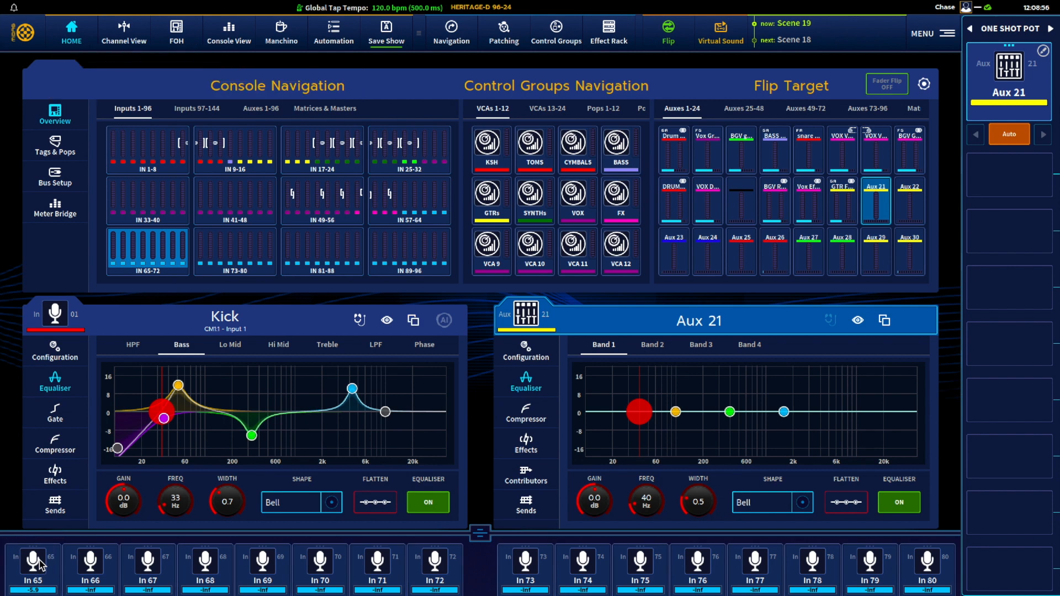
mouse_move(115, 379)
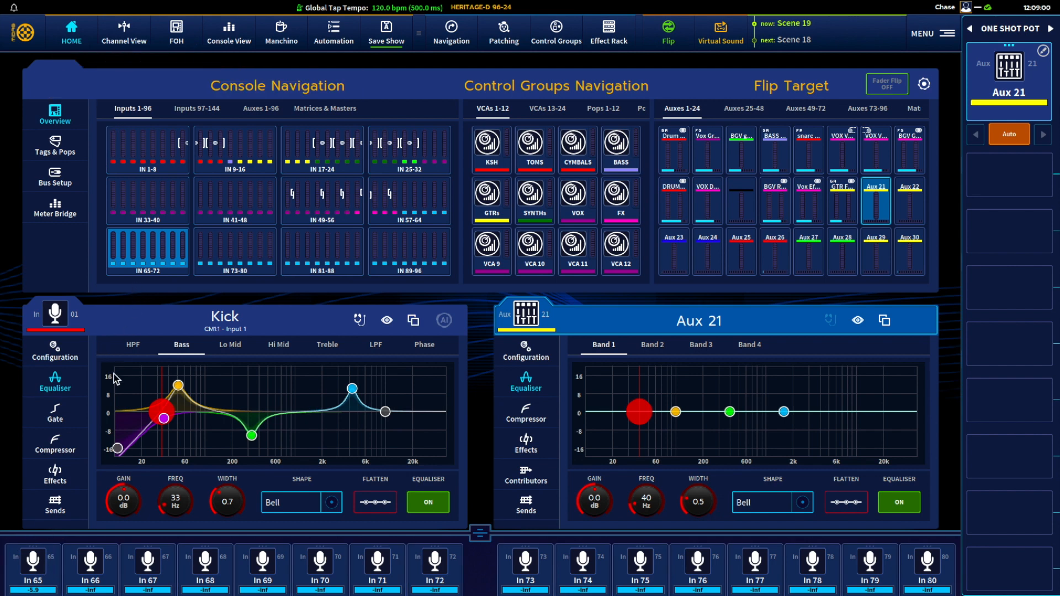
click(32, 568)
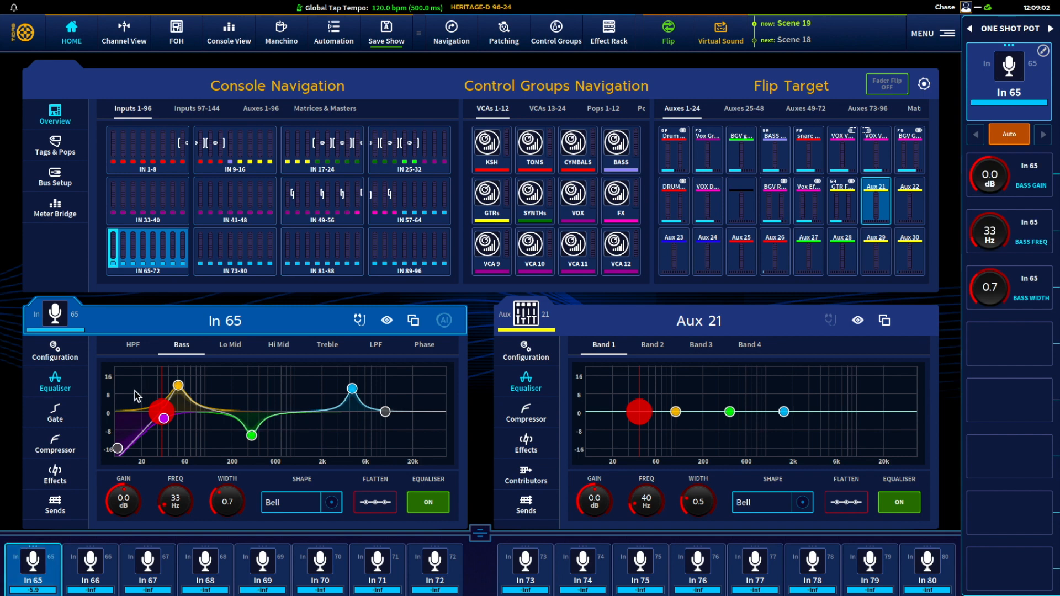
click(55, 413)
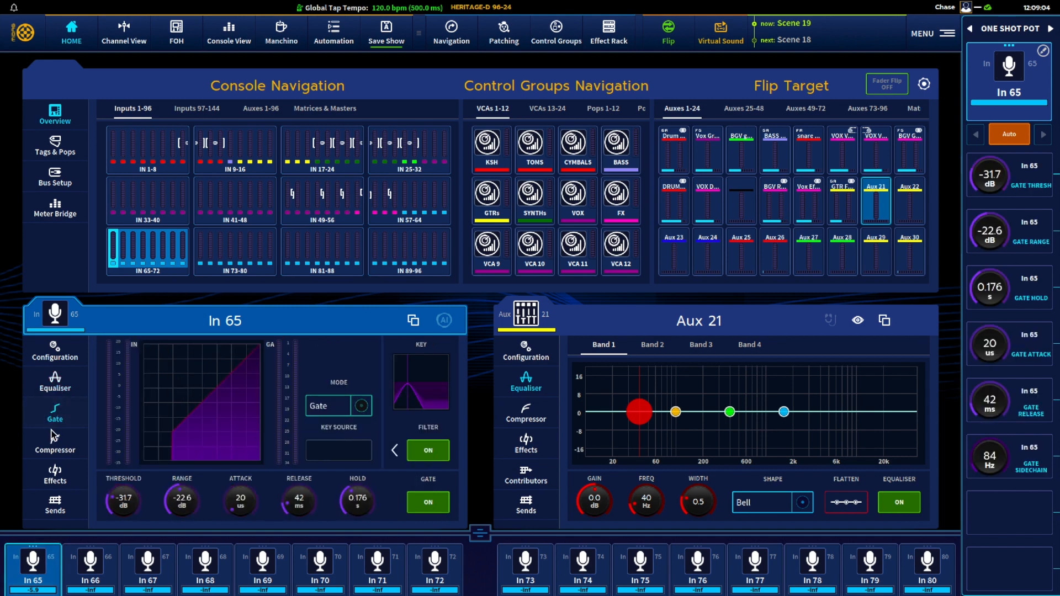
click(54, 443)
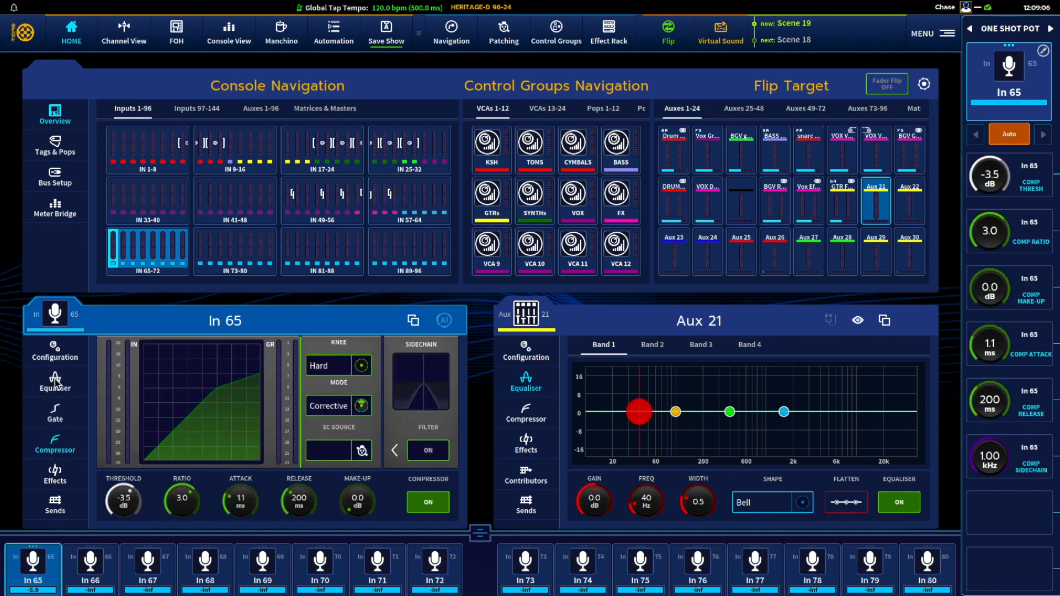
click(54, 381)
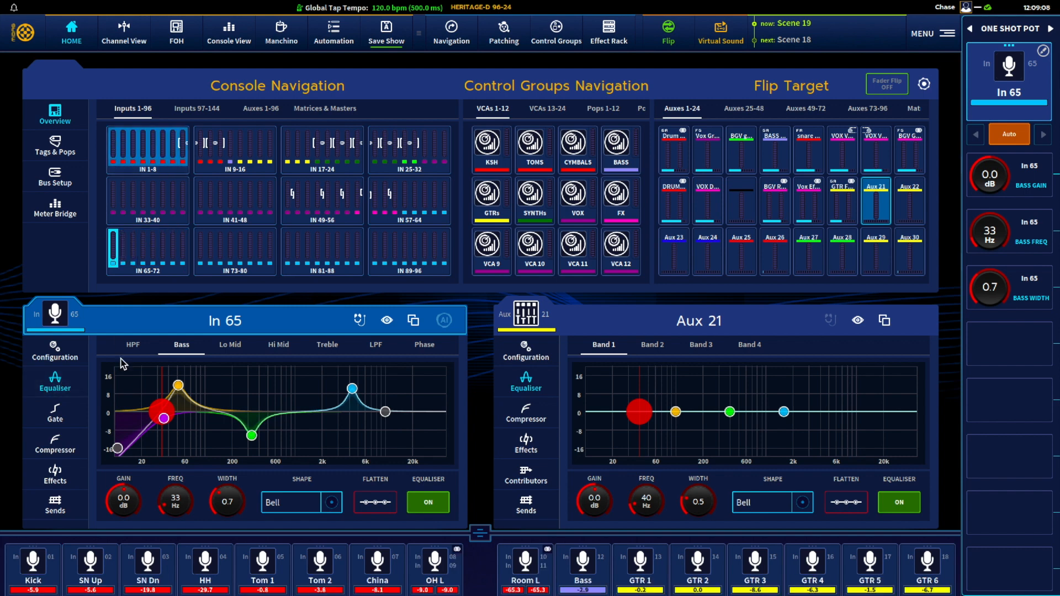
click(32, 568)
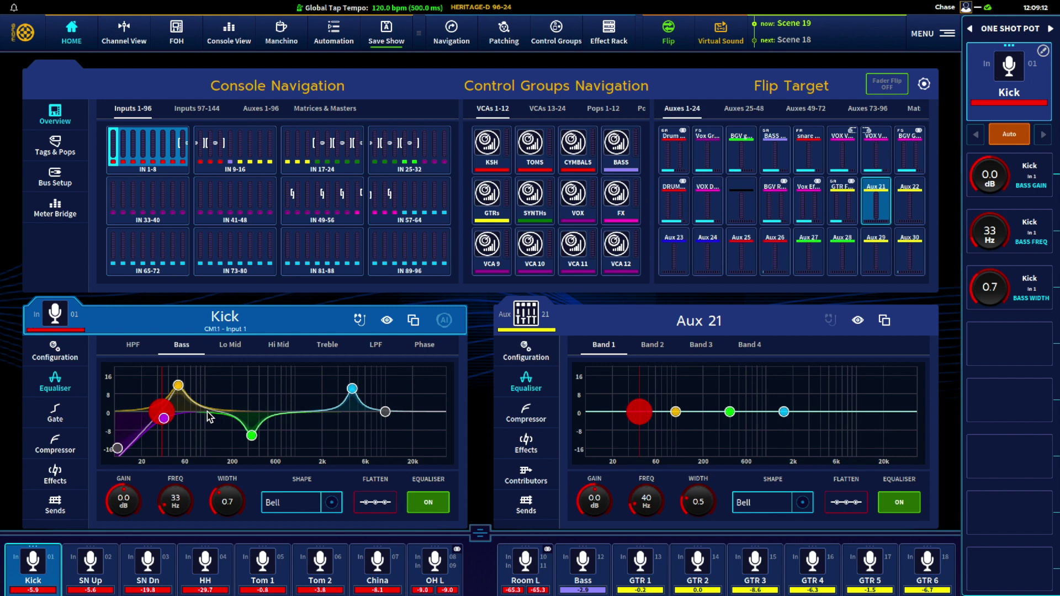
mouse_move(643, 237)
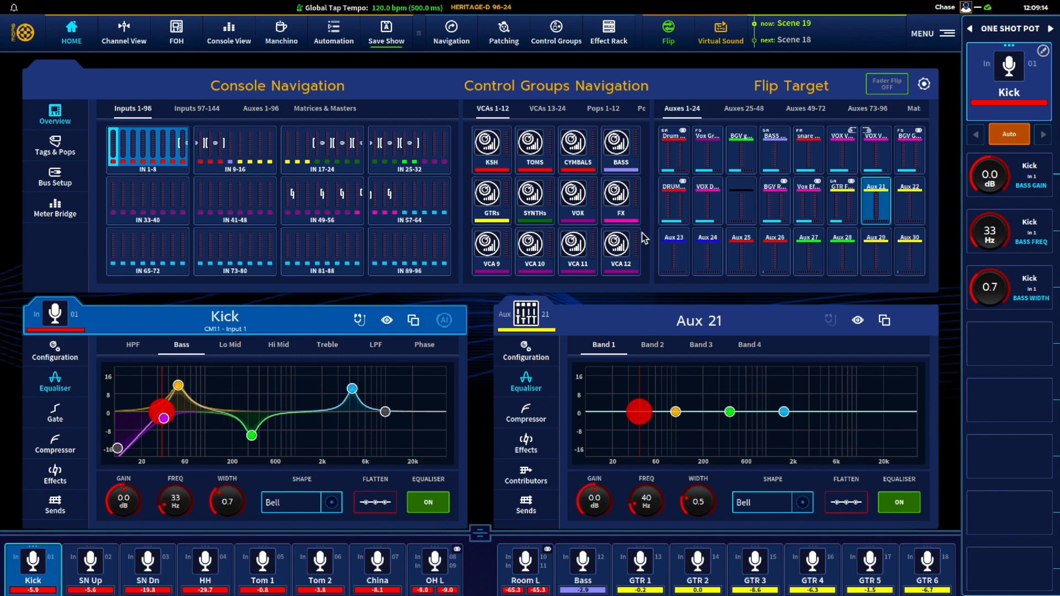
mouse_move(700, 319)
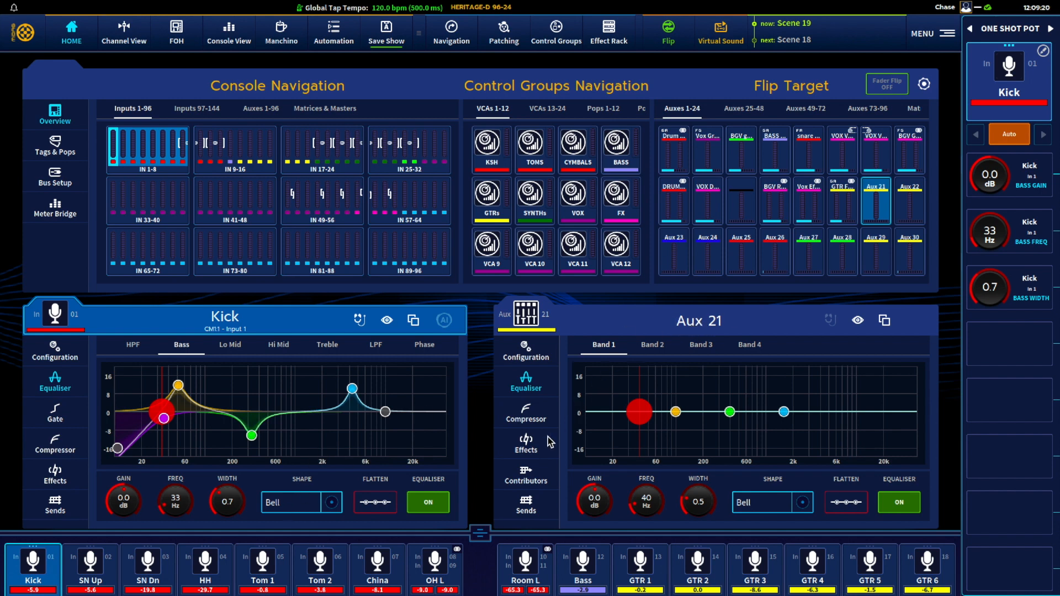
- Show Aux 21's Contributors page and open its copy/paste panel
click(526, 474)
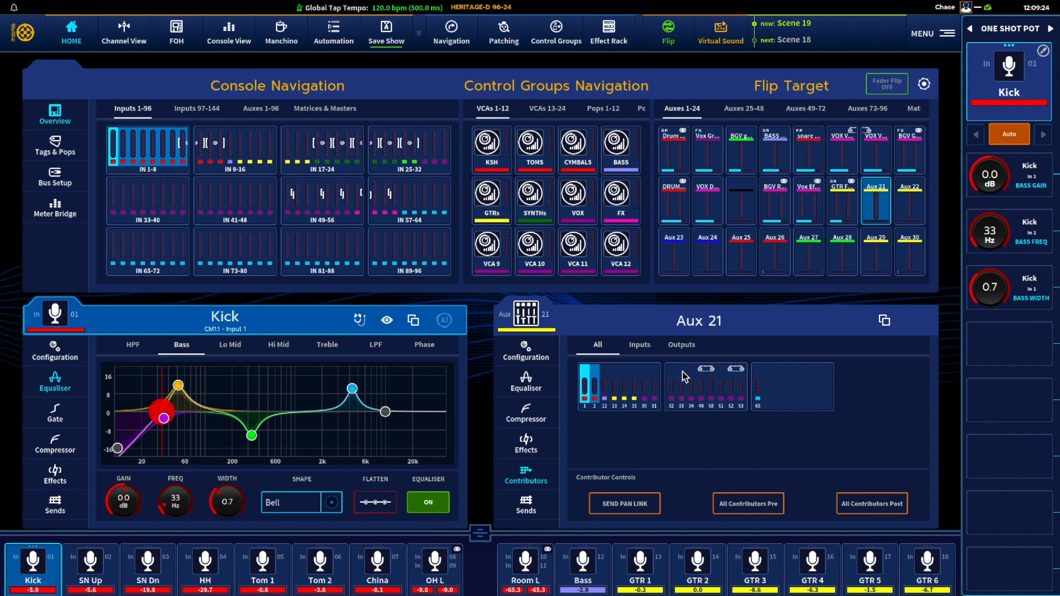
mouse_move(707, 327)
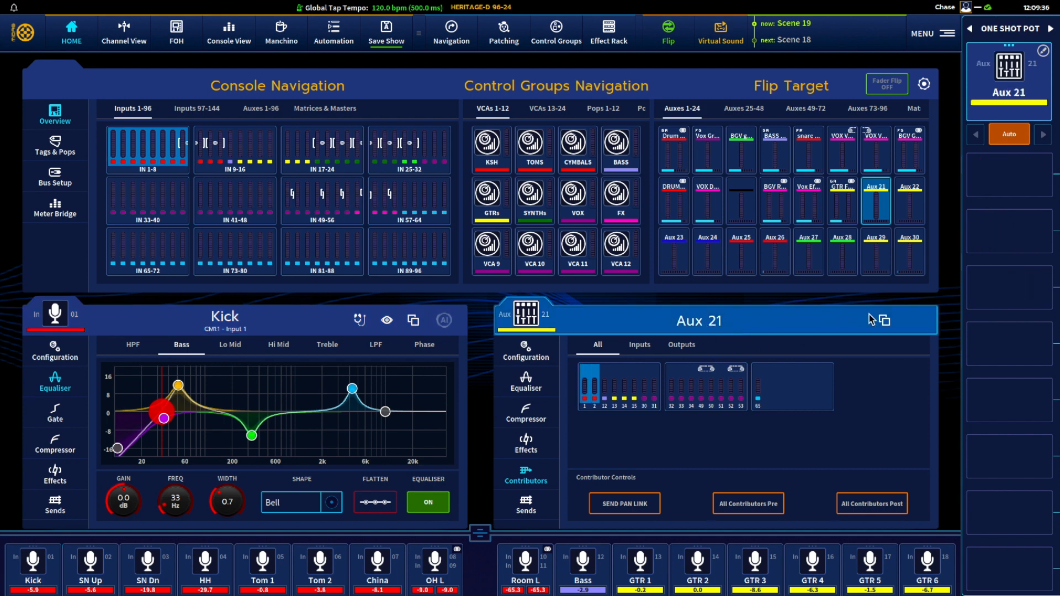
click(886, 321)
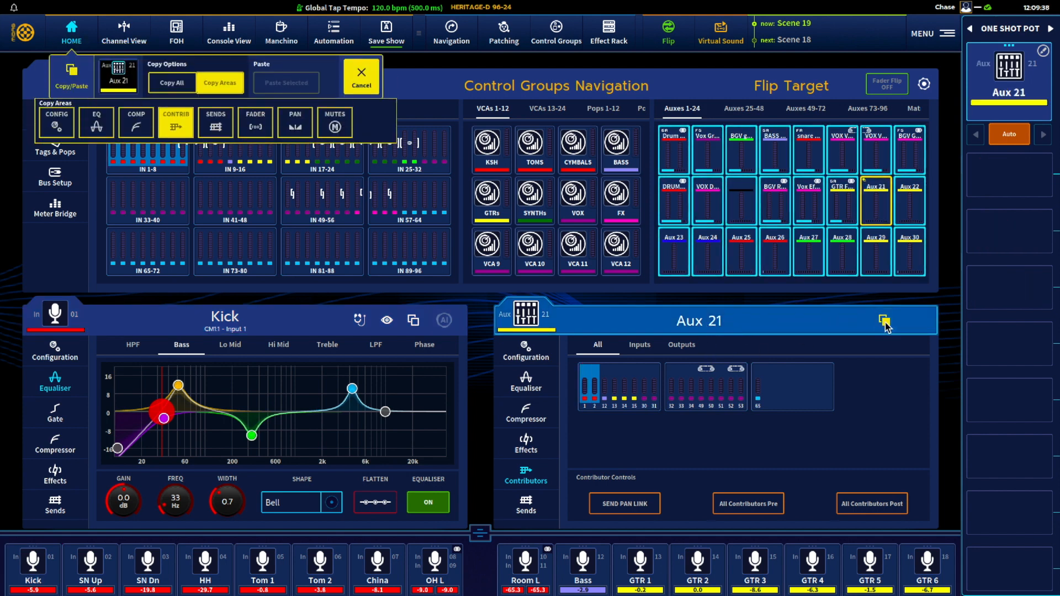
mouse_move(419, 276)
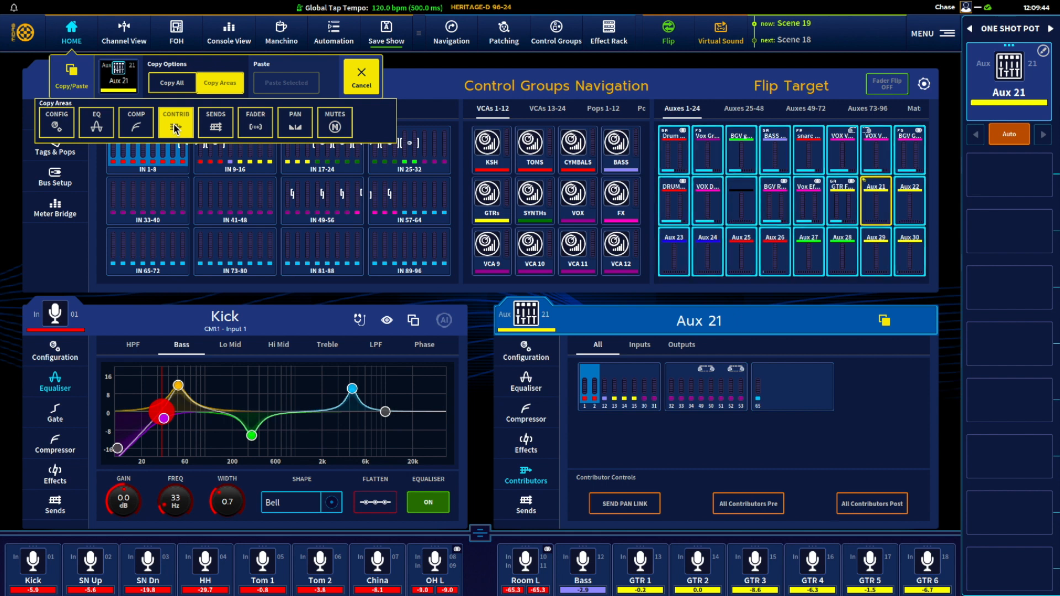
mouse_move(172, 129)
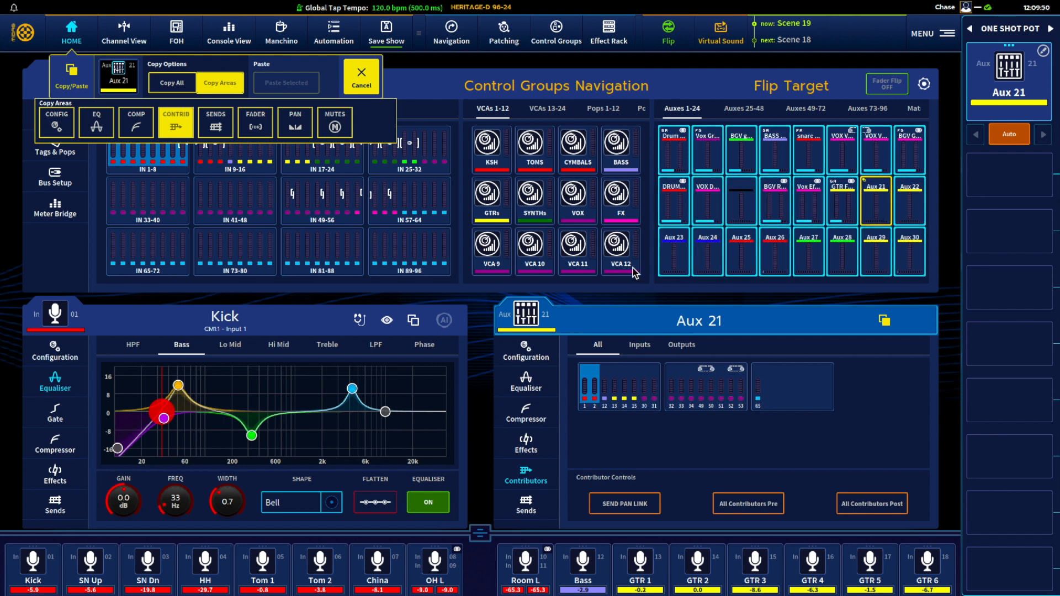
mouse_move(874, 206)
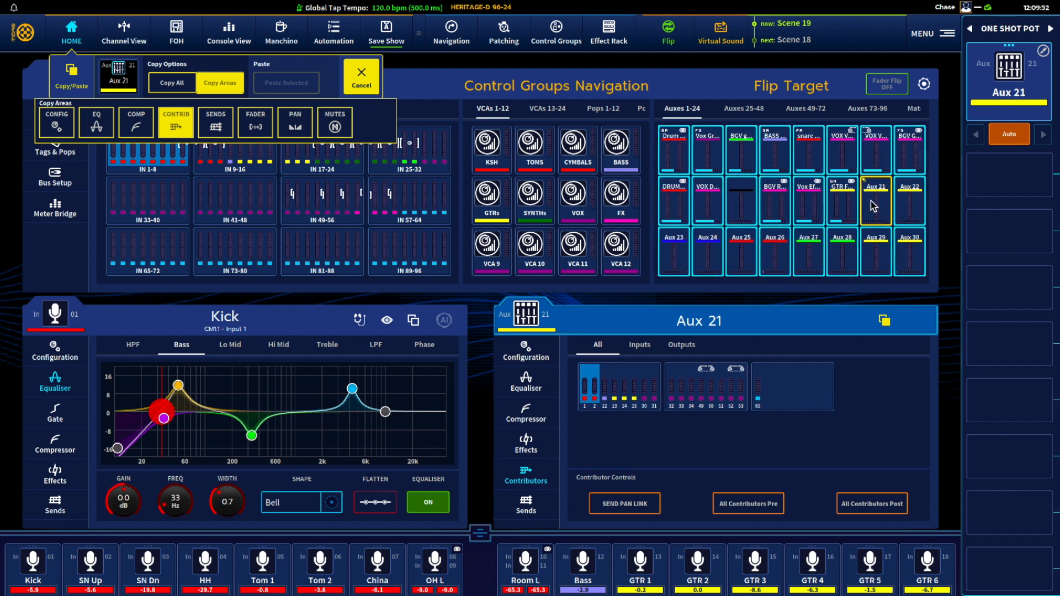
mouse_move(912, 205)
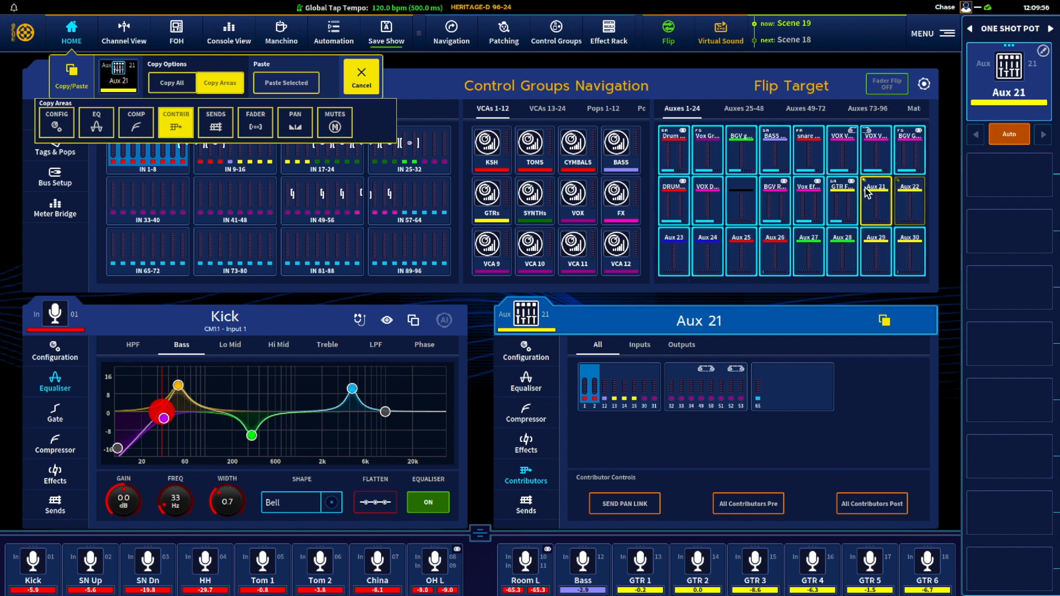
- Paste Aux 21's contributor mix onto Aux 22 with Paste Selected
click(285, 82)
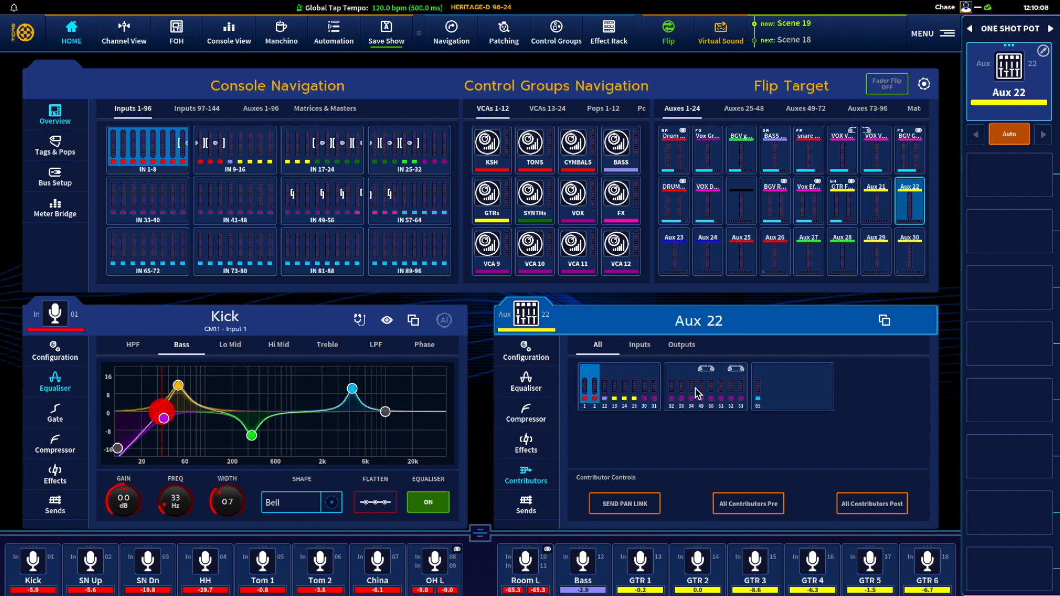
mouse_move(797, 390)
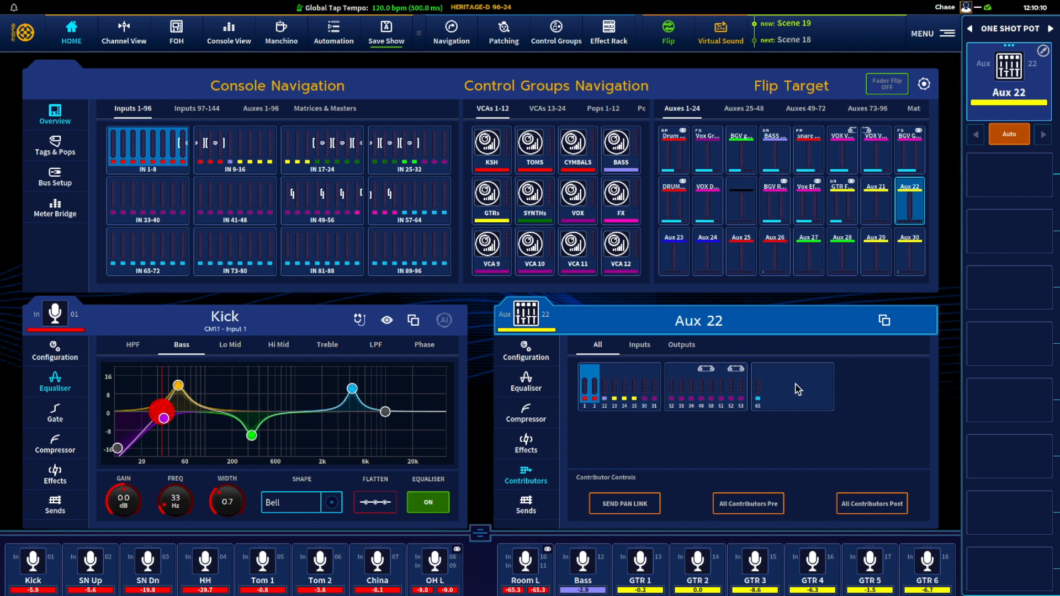
mouse_move(789, 392)
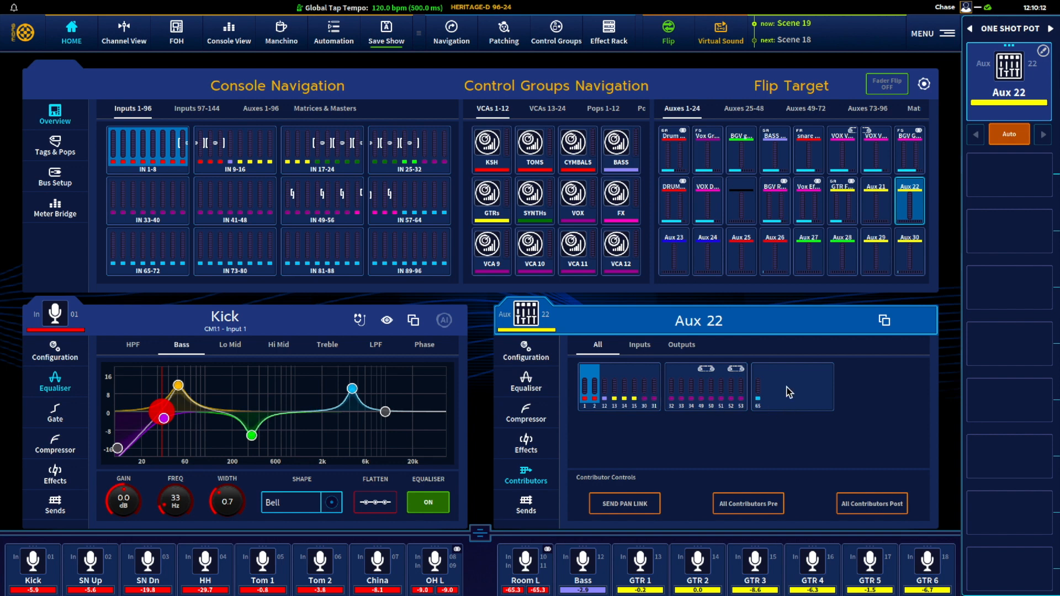
mouse_move(786, 392)
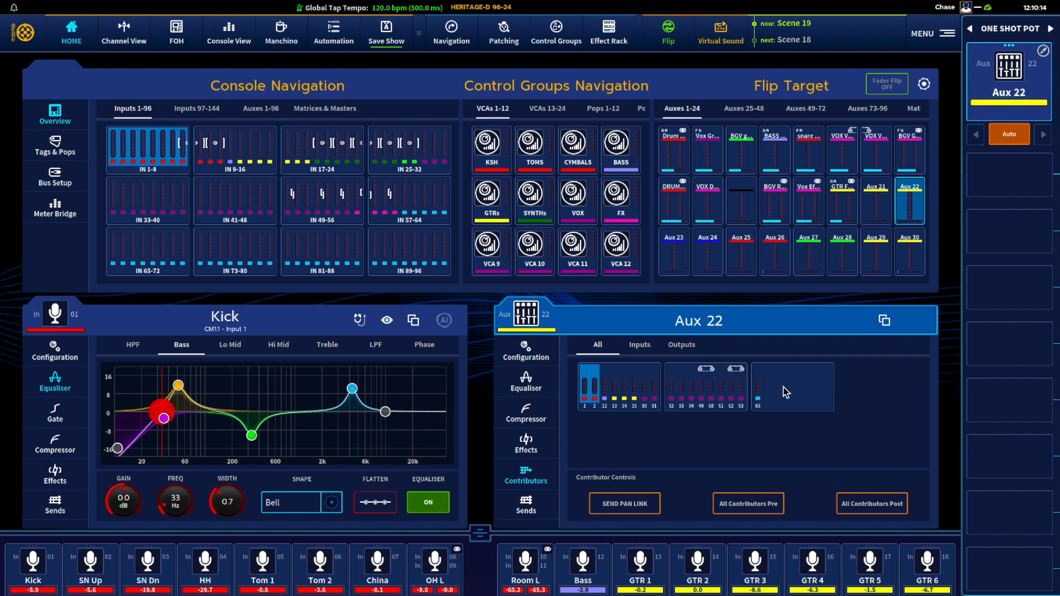
mouse_move(689, 287)
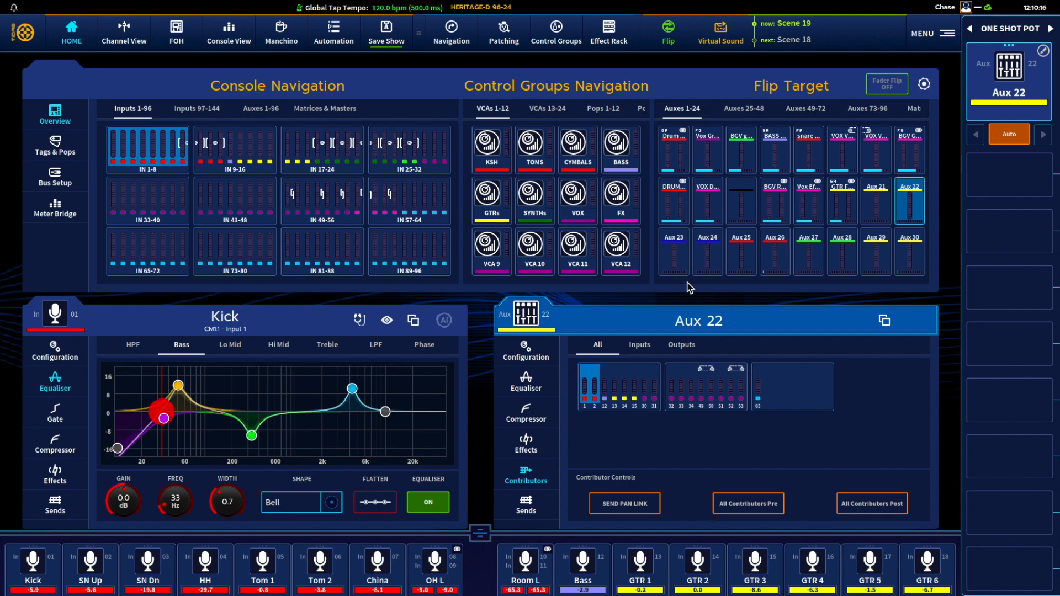
- Open the Effects Rack from the top toolbar
click(608, 32)
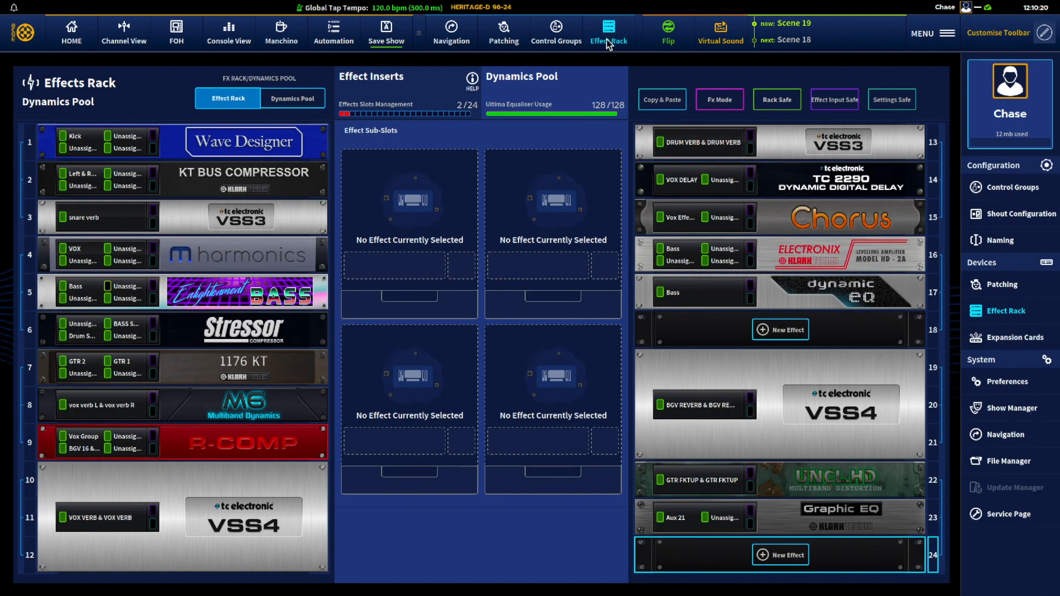
mouse_move(746, 340)
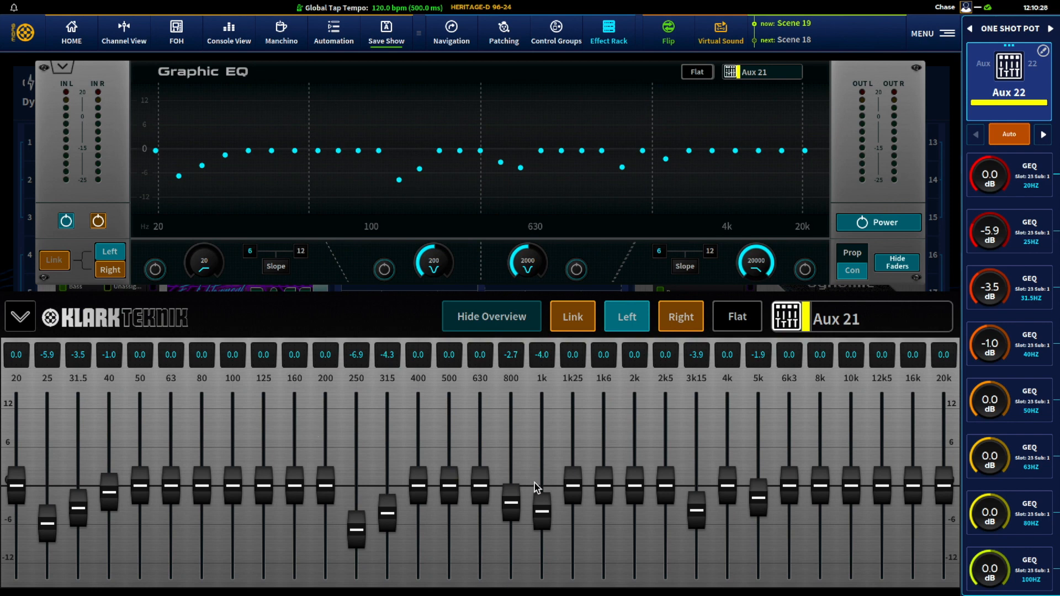
mouse_move(136, 105)
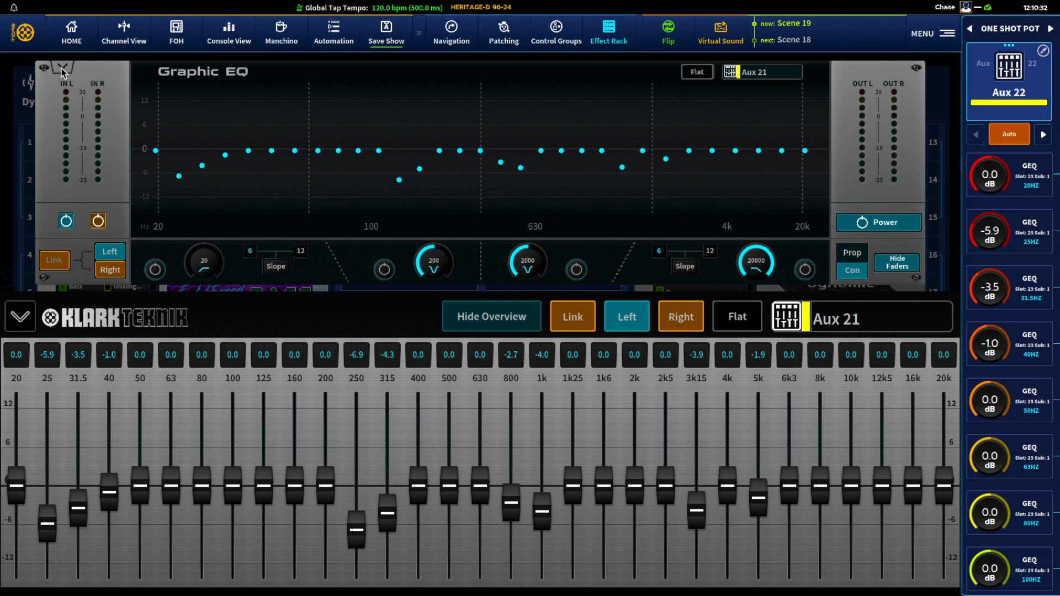
- Close Aux 21's Graphic EQ view and return to the Effects Rack
click(63, 68)
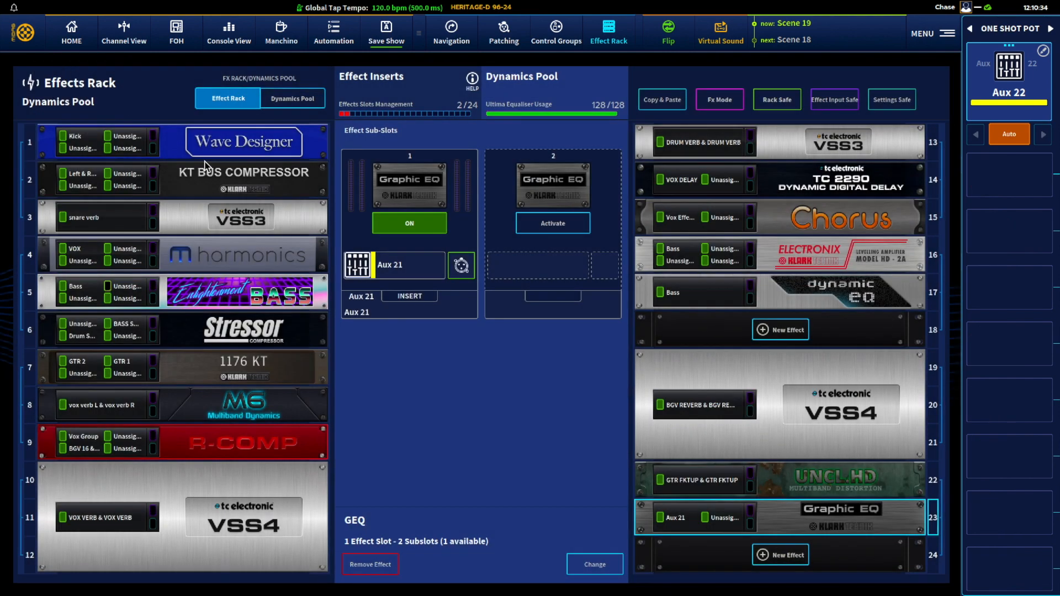
mouse_move(571, 206)
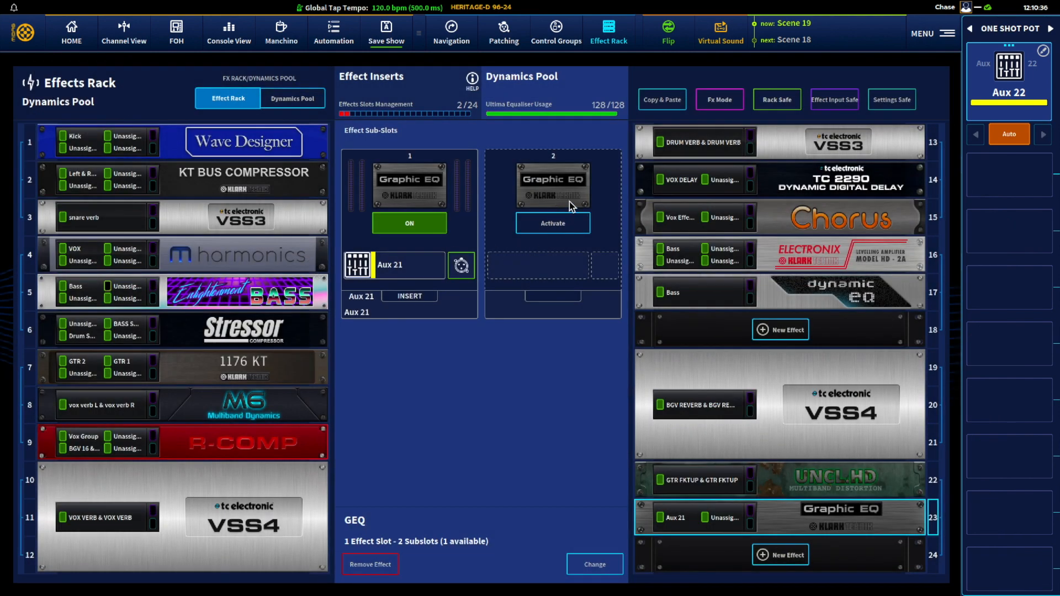
mouse_move(663, 359)
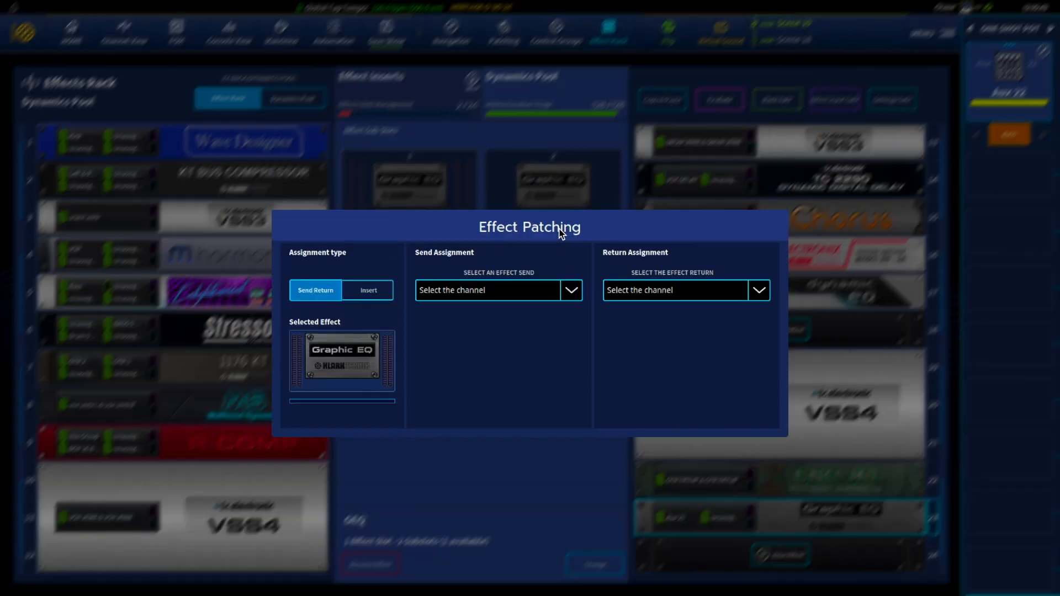
mouse_move(332, 259)
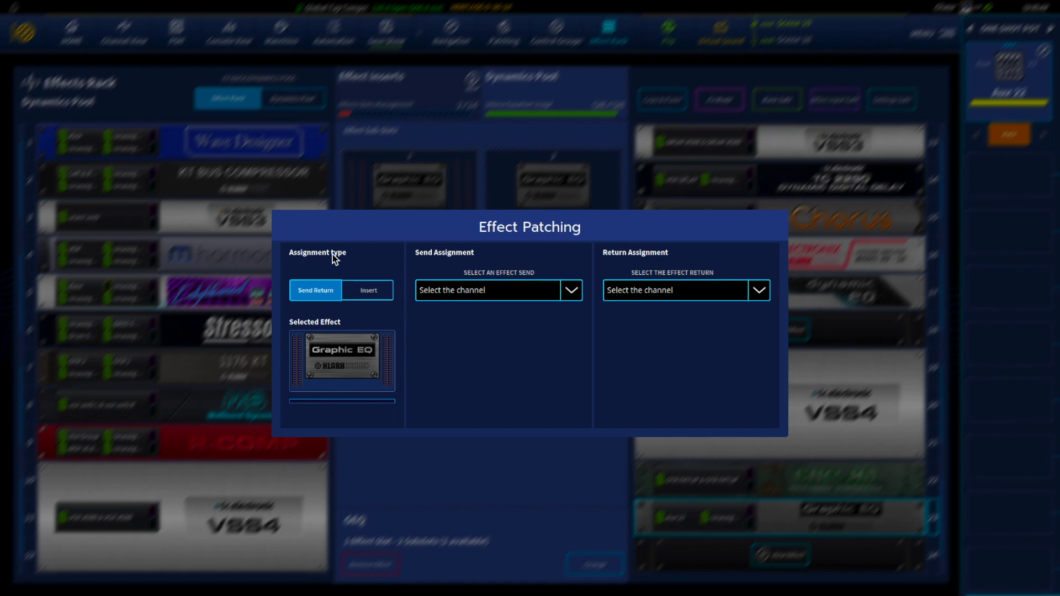
- Assign the second Graphic EQ sub-slot as an insert on Aux 22, then close patching
click(367, 290)
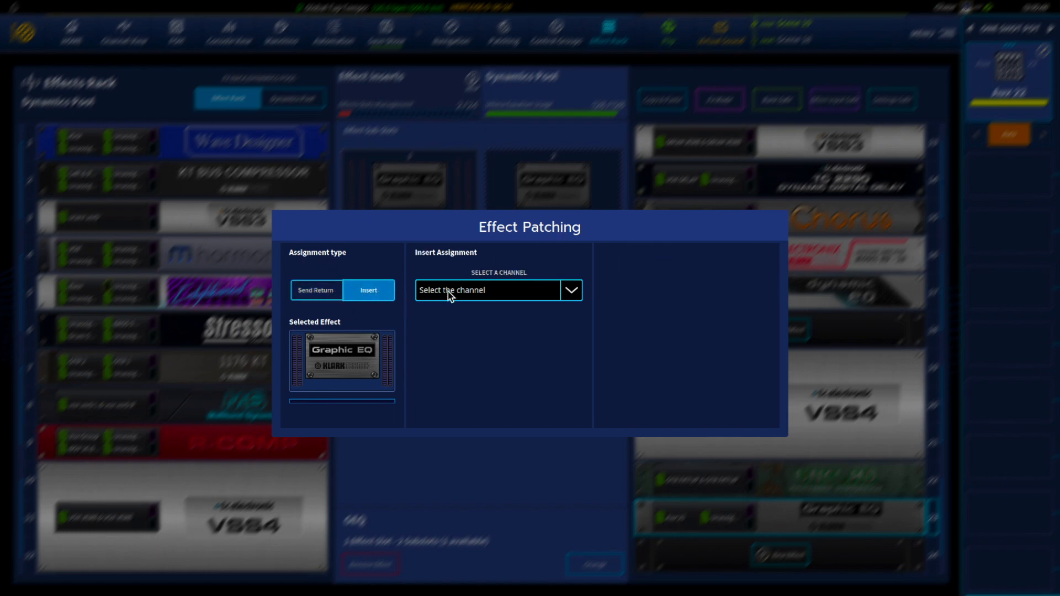
click(569, 290)
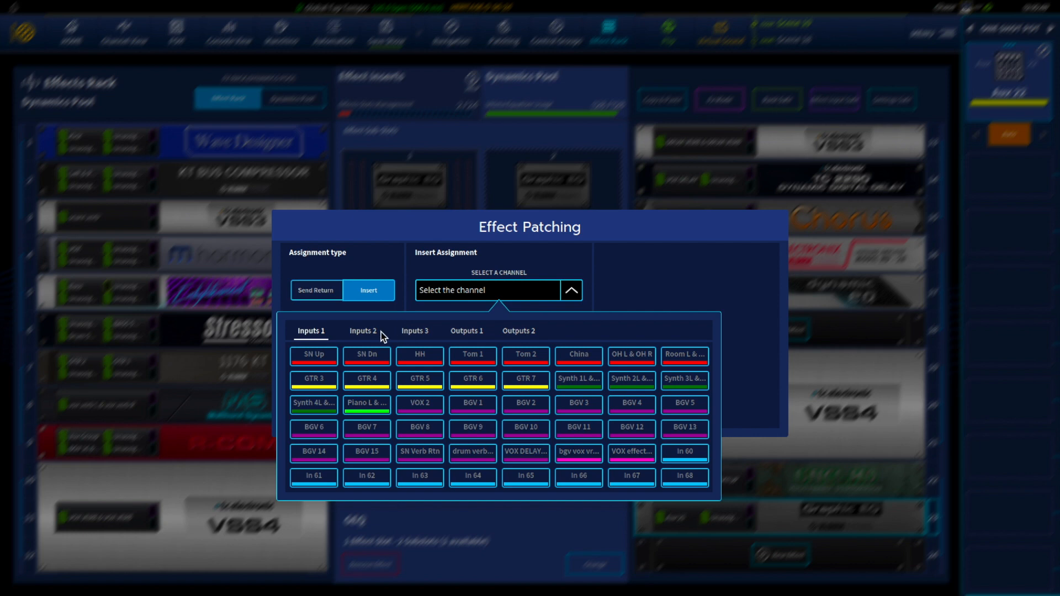
click(466, 331)
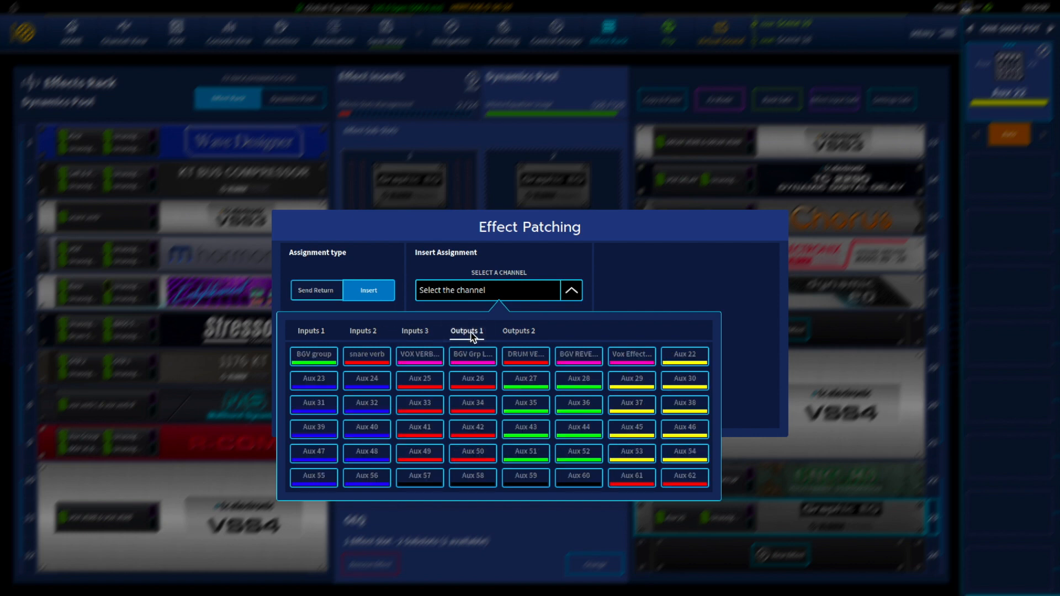
click(684, 356)
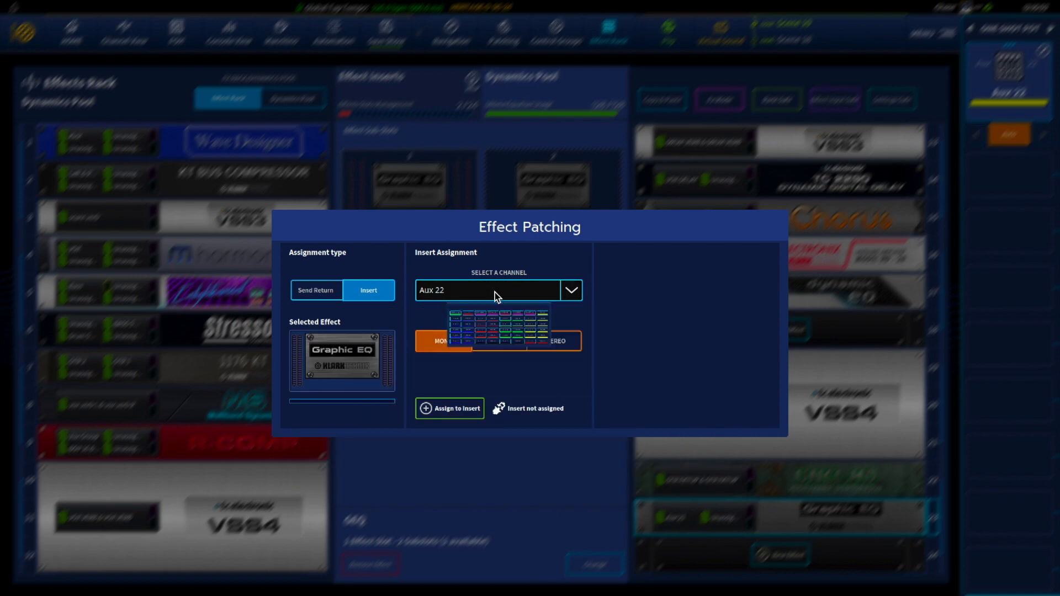
click(449, 409)
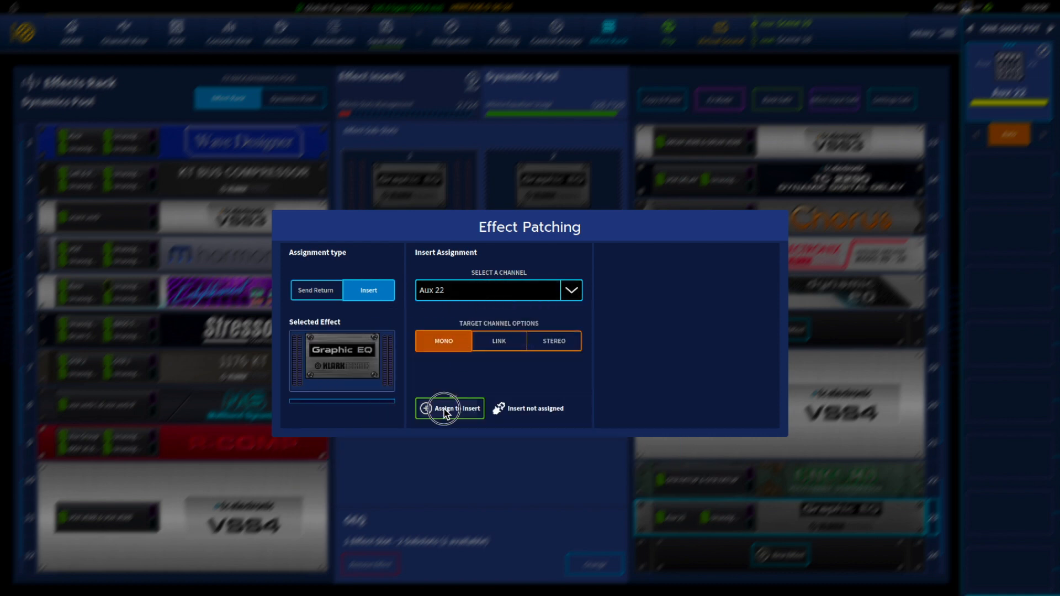
click(448, 408)
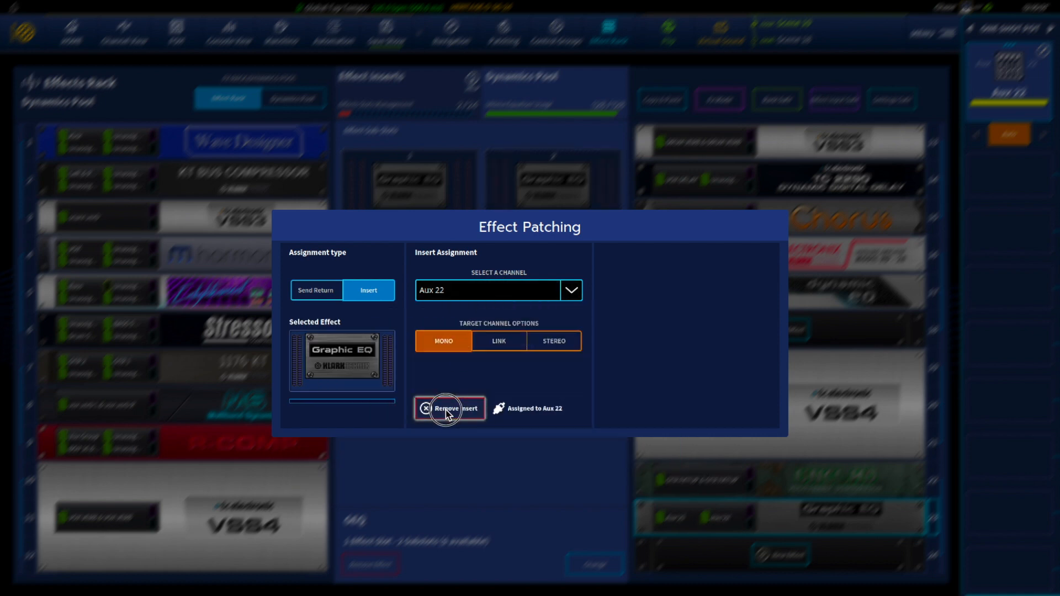
click(449, 409)
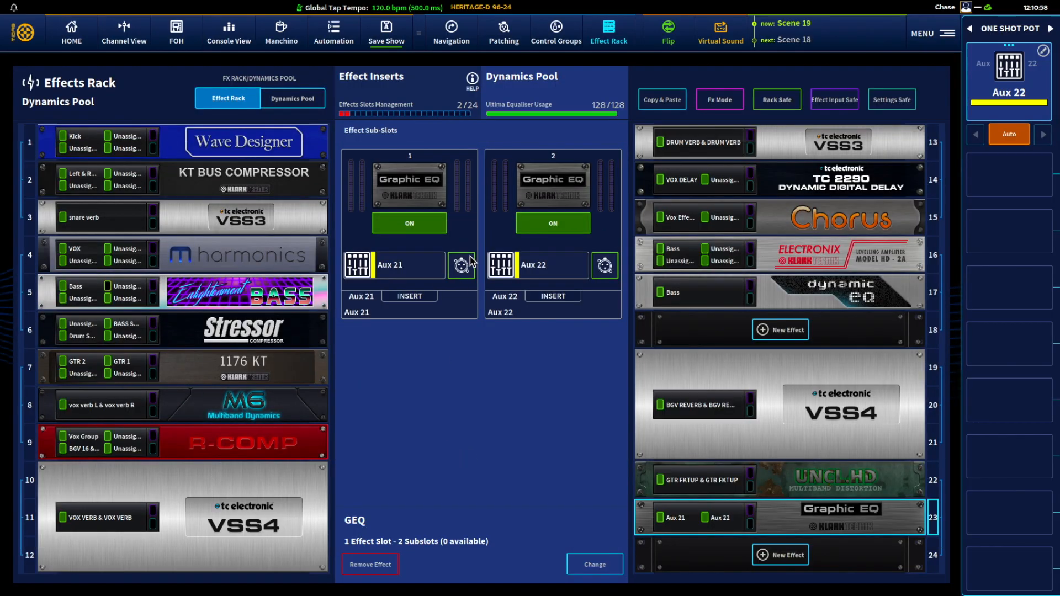
mouse_move(537, 264)
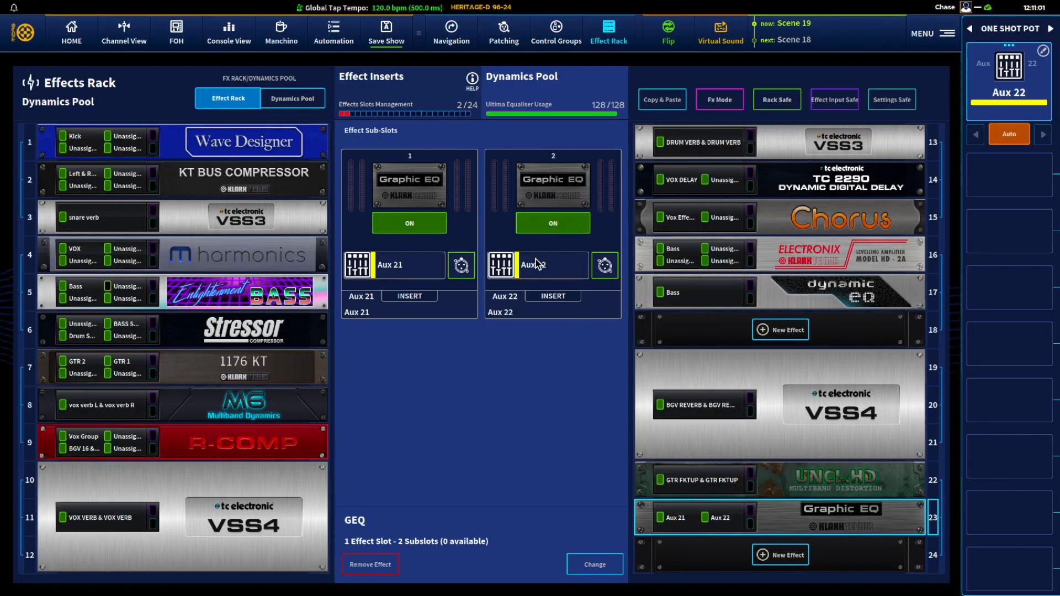
mouse_move(753, 518)
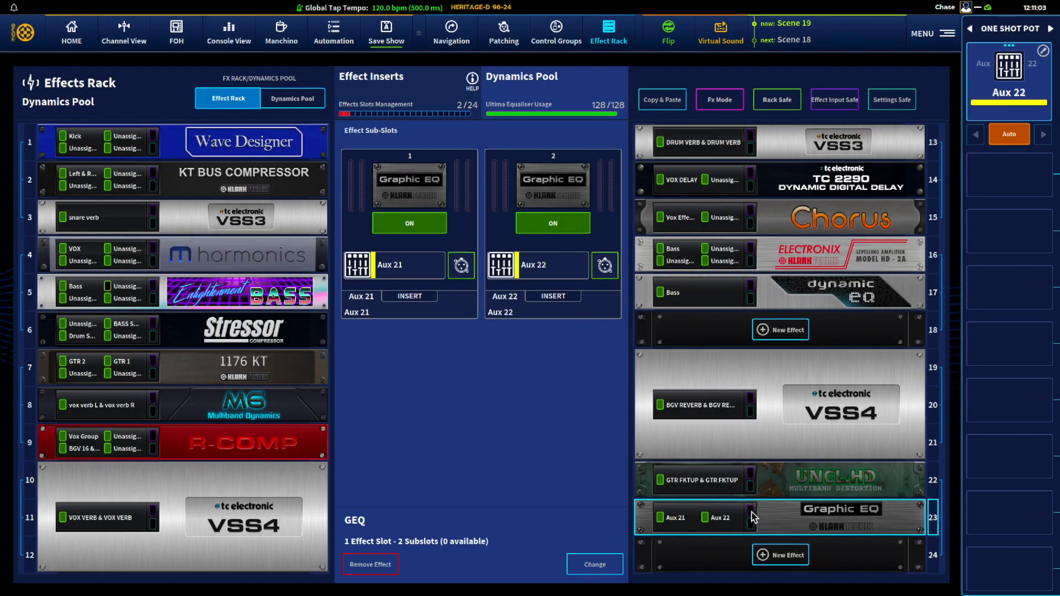
mouse_move(727, 518)
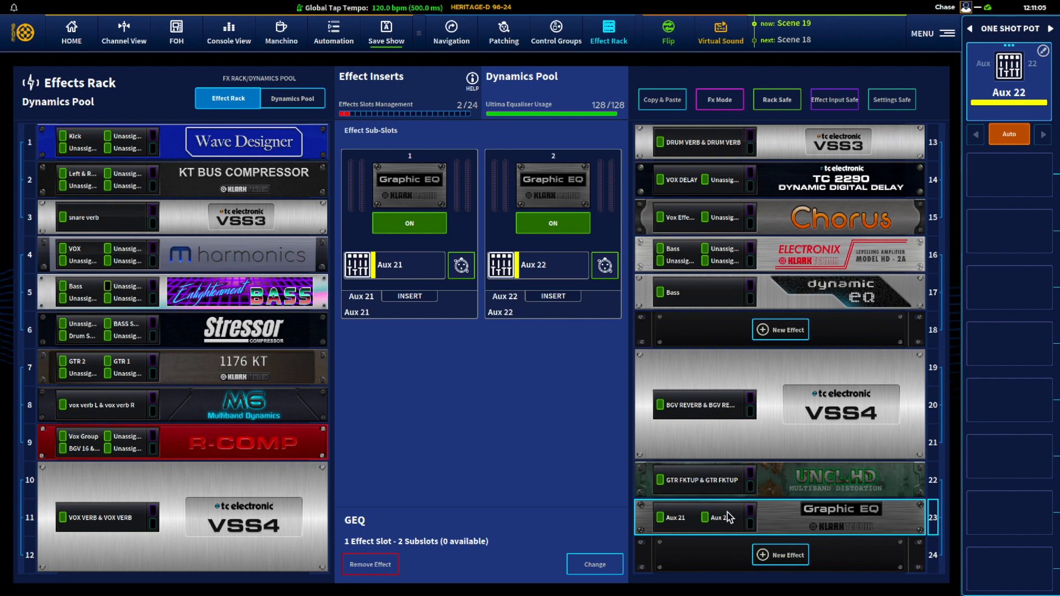
mouse_move(562, 445)
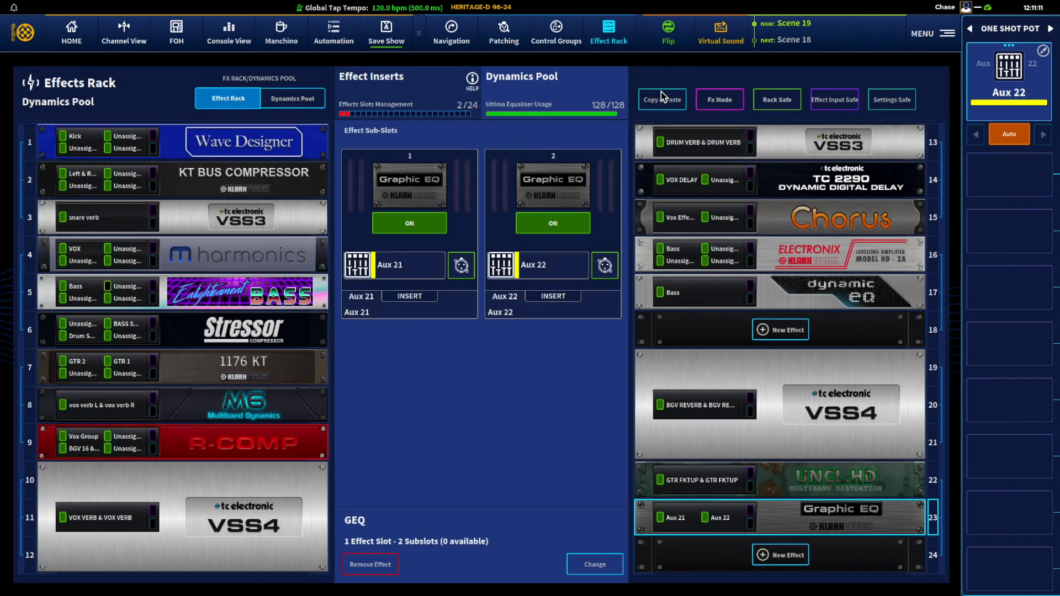
- Paste the Aux 21 Graphic EQ sub-slot settings onto the Aux 22 sub-slot, confirming overwrite
click(660, 99)
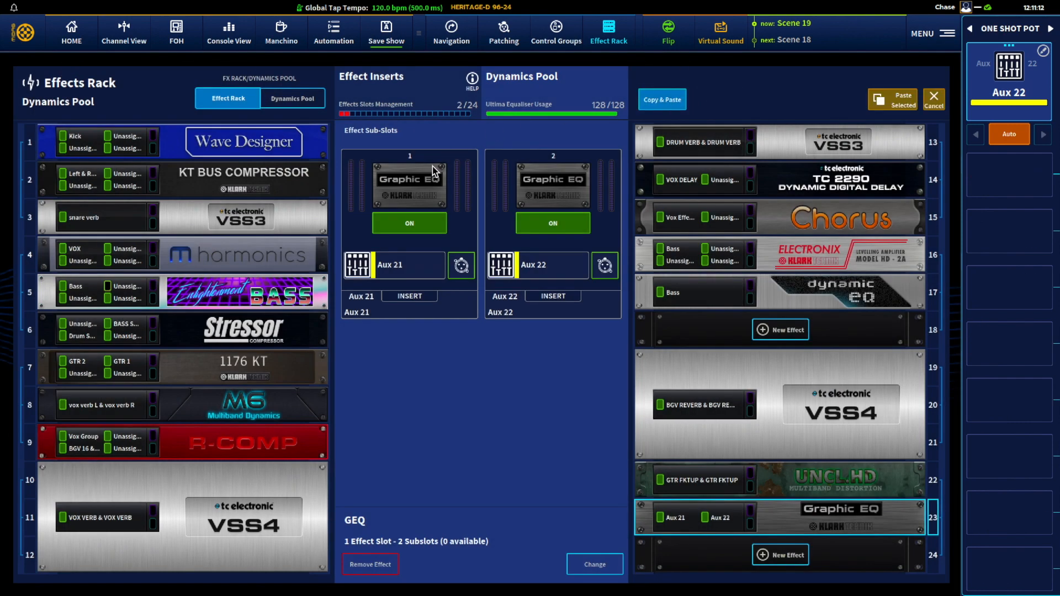
click(408, 184)
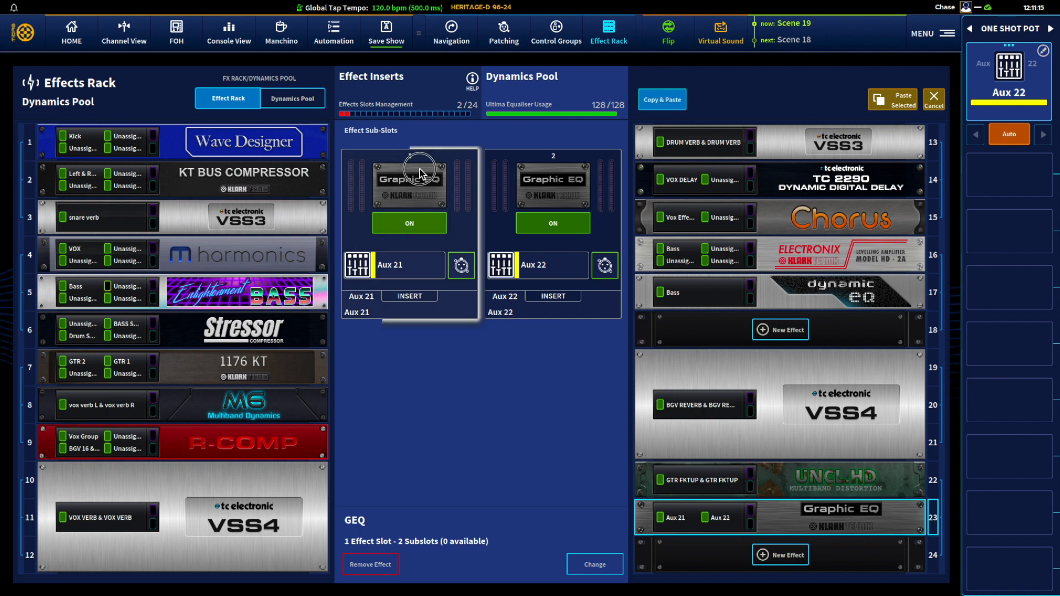
click(409, 181)
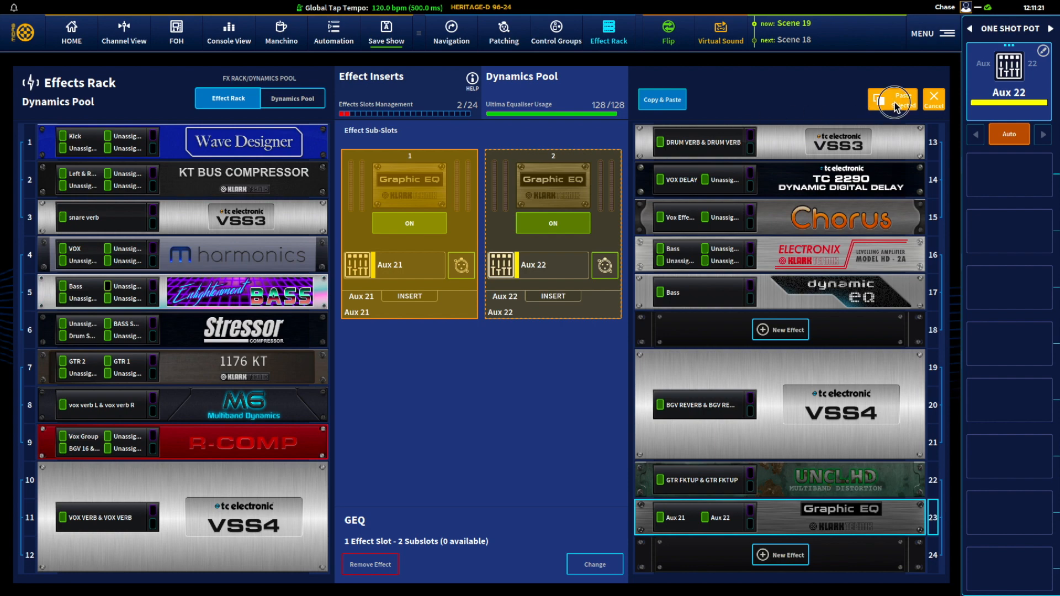
click(893, 100)
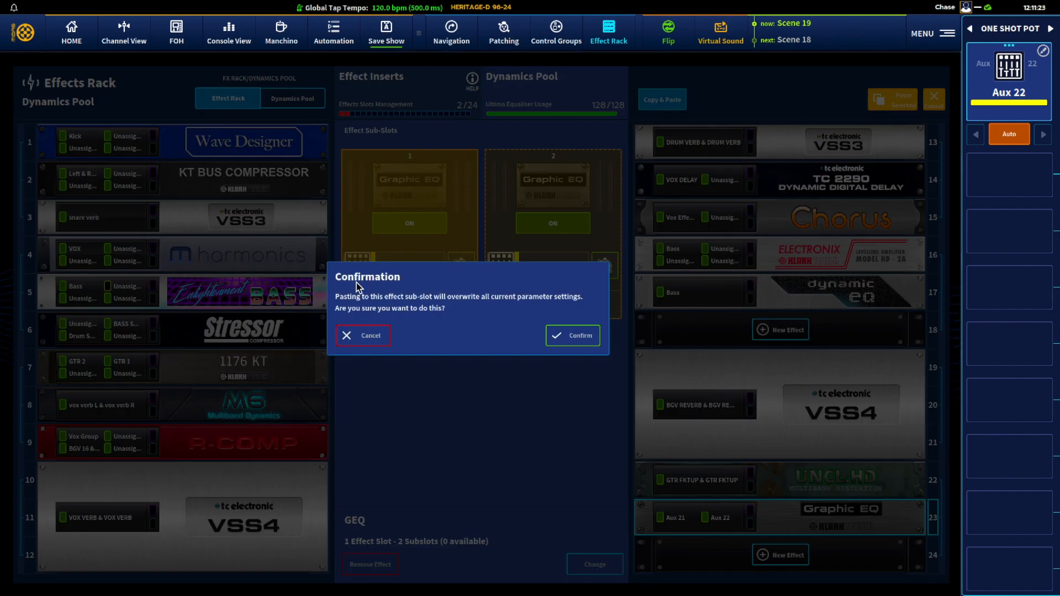
mouse_move(398, 301)
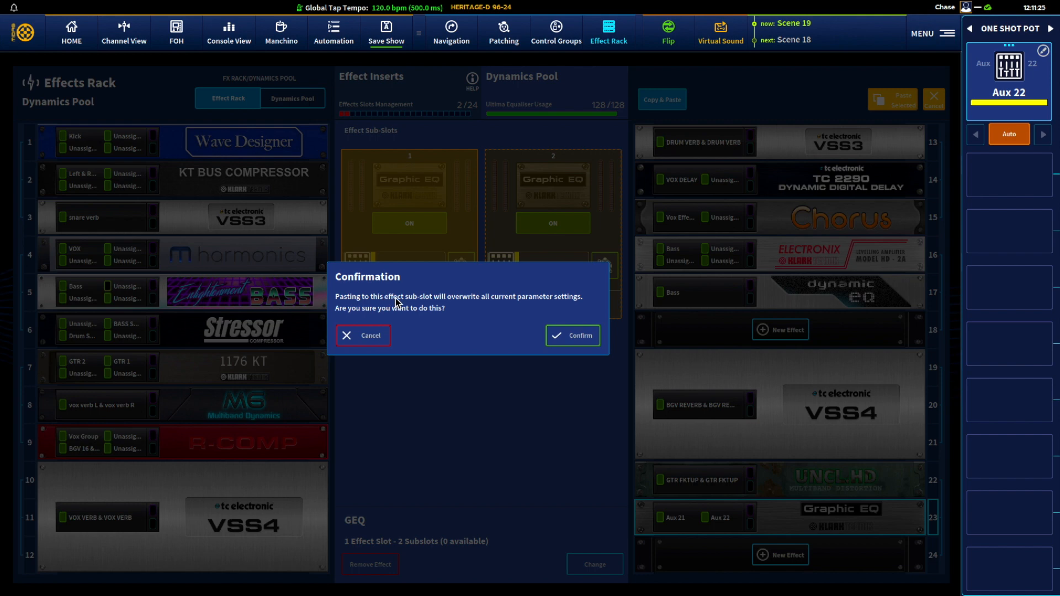
mouse_move(546, 302)
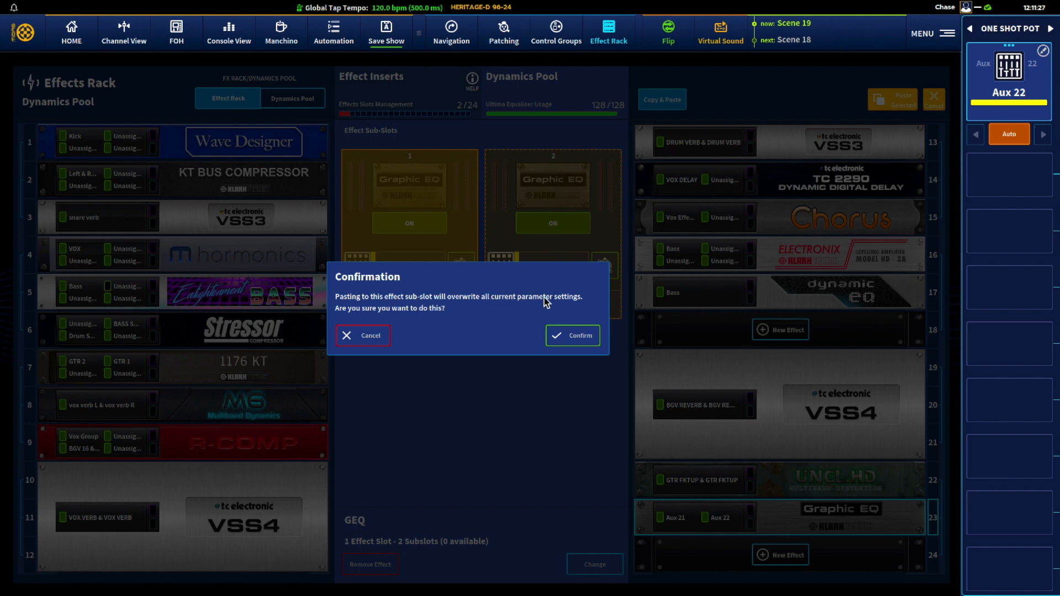
mouse_move(575, 332)
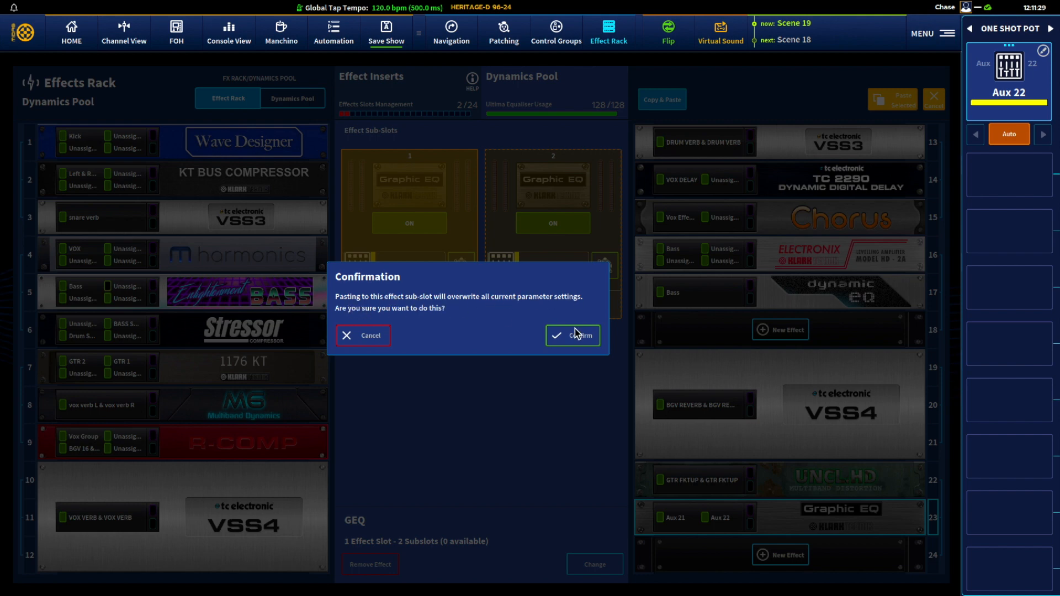
click(572, 335)
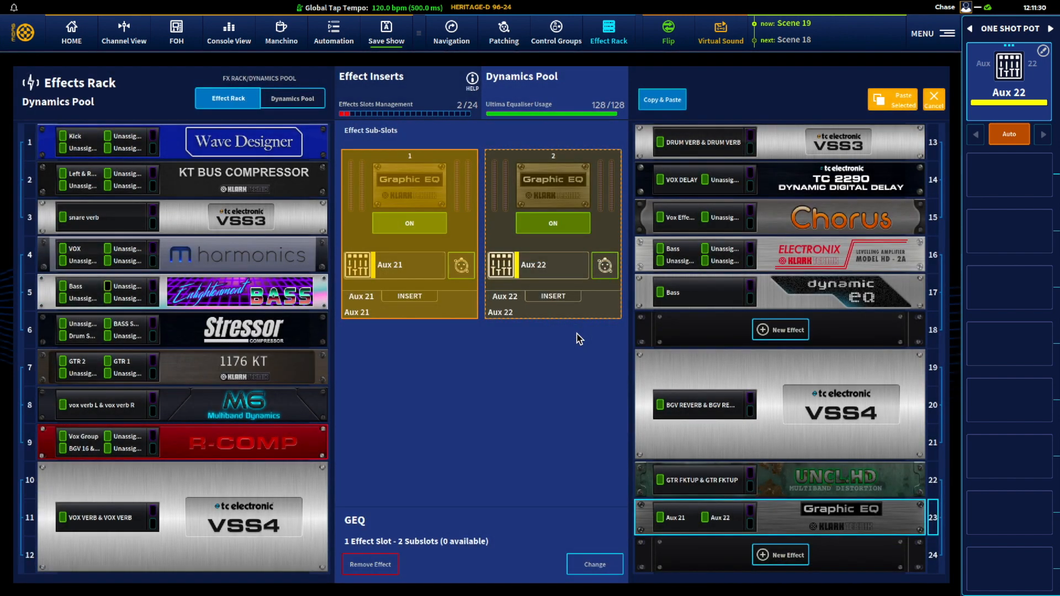
click(552, 189)
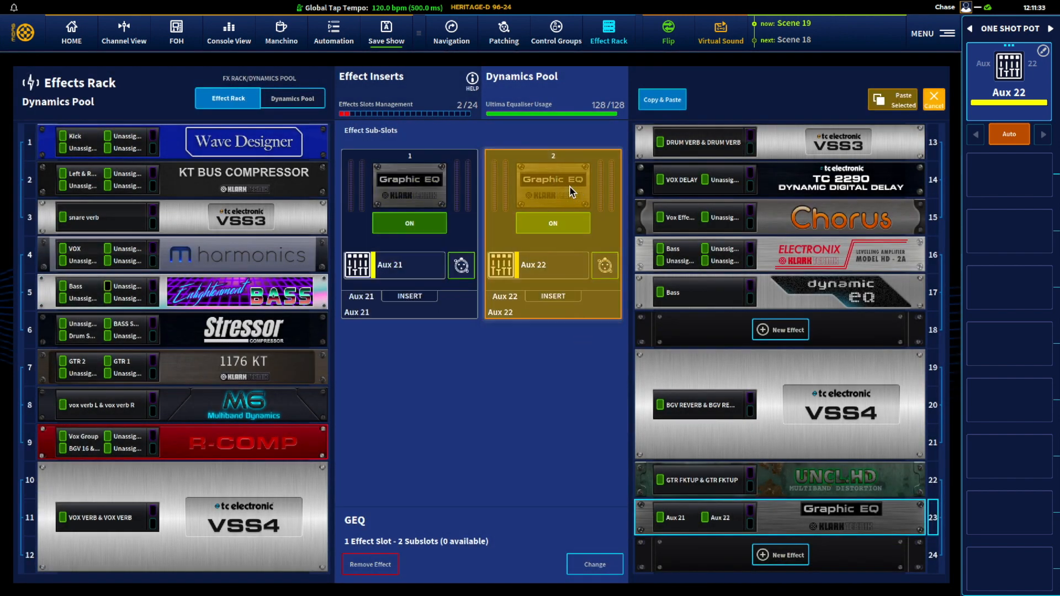
mouse_move(534, 150)
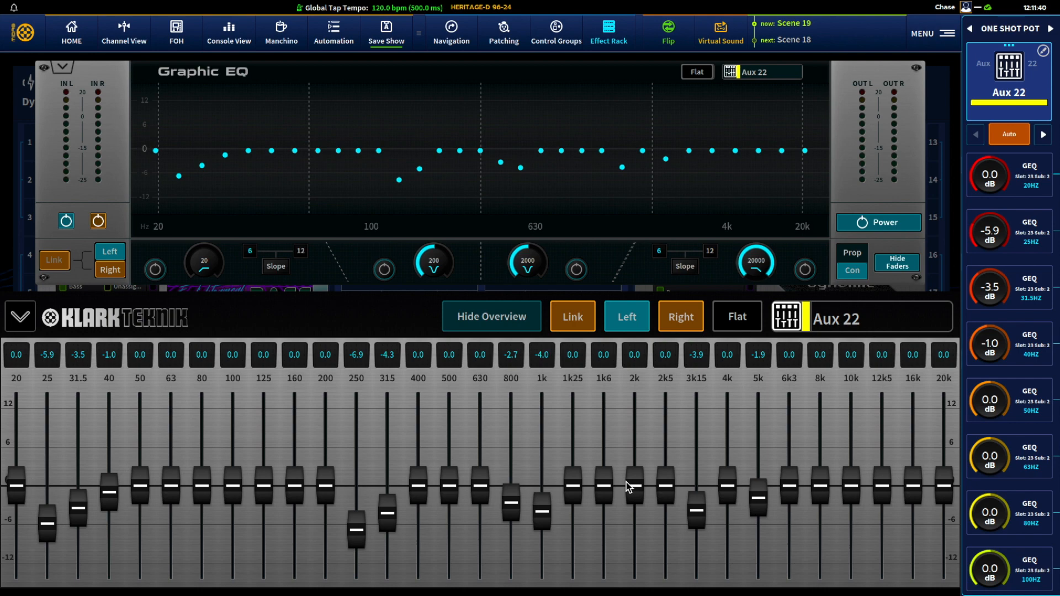
- Close the Aux 22 Graphic EQ view after checking its matching curve
click(607, 32)
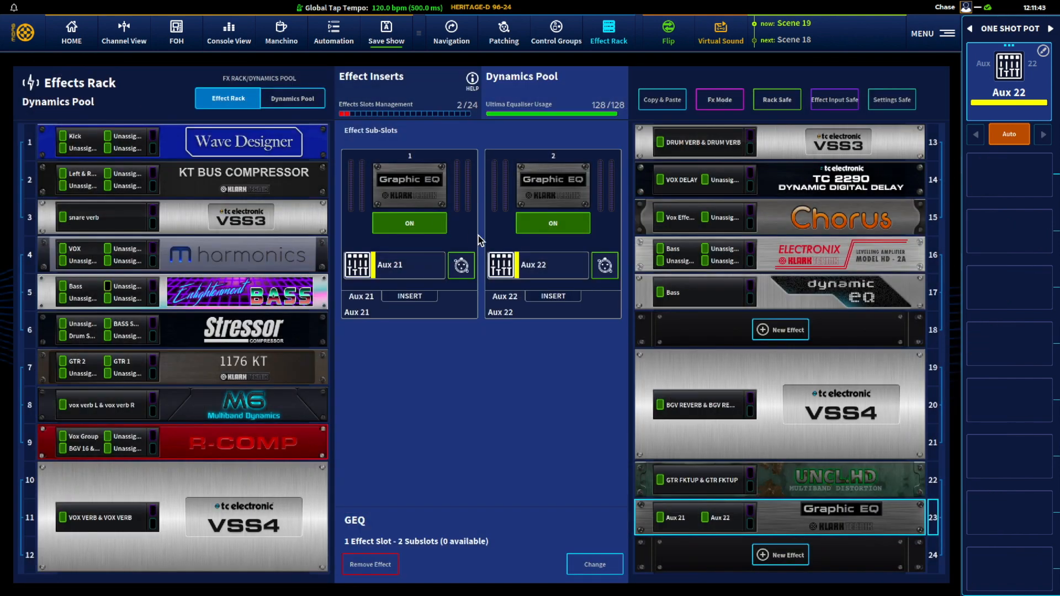
mouse_move(467, 184)
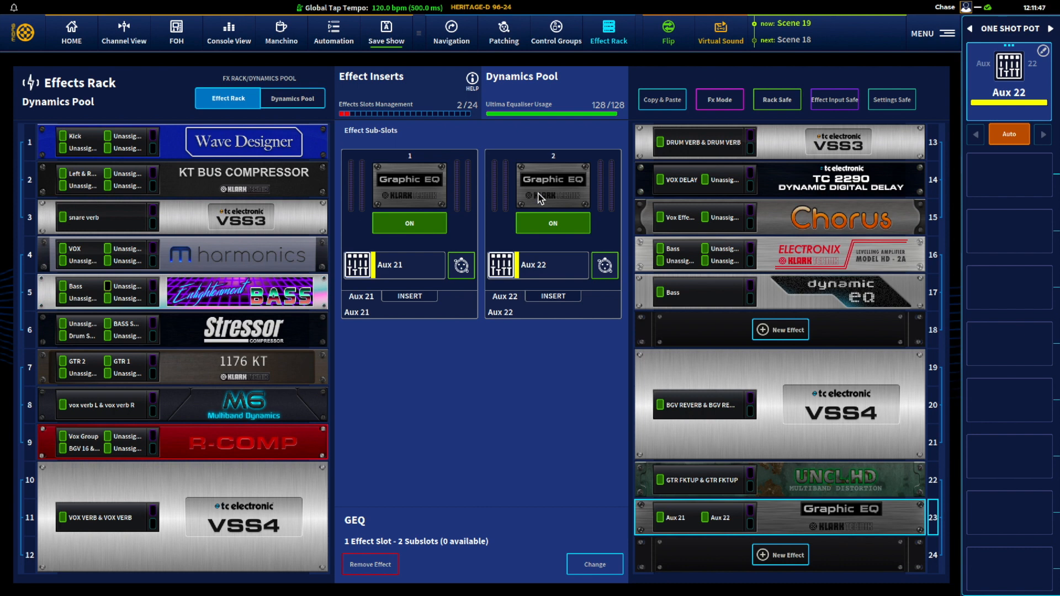
mouse_move(535, 208)
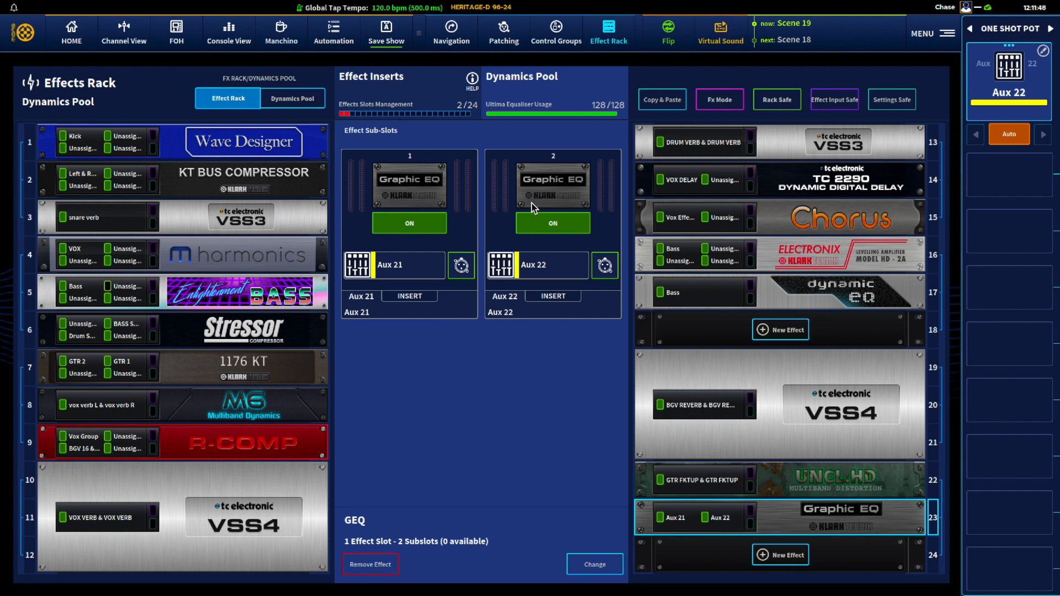
mouse_move(499, 241)
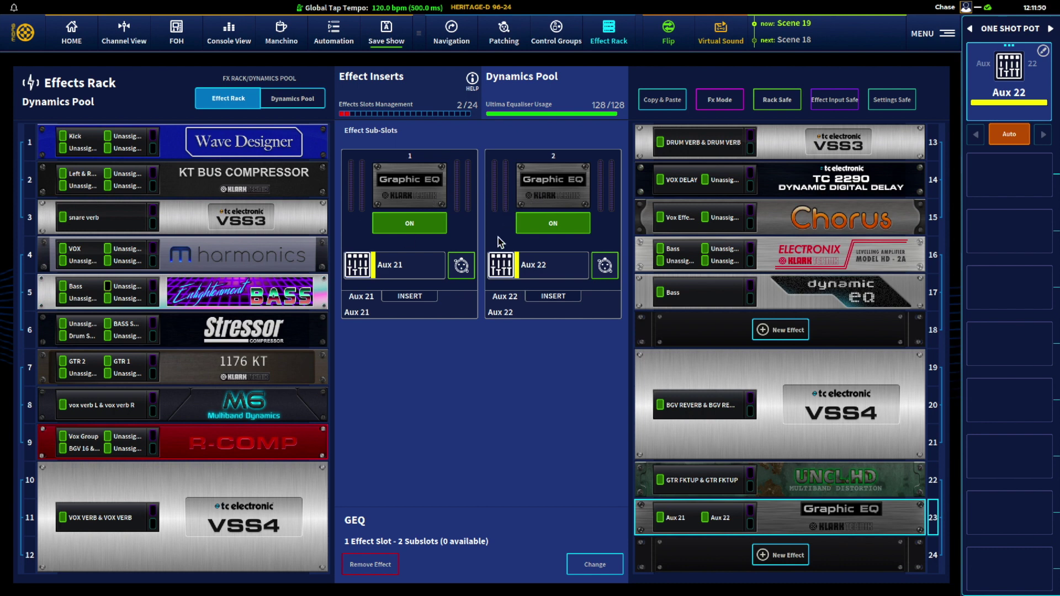